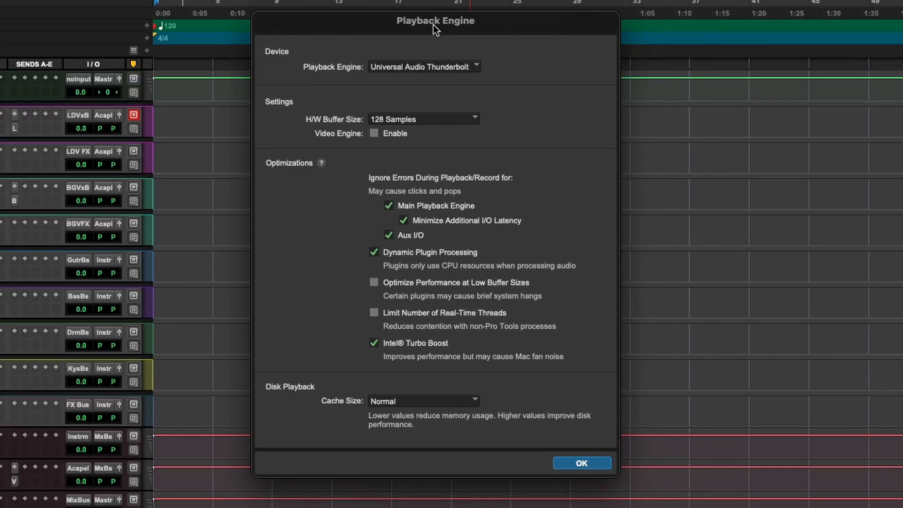
mouse_move(371, 126)
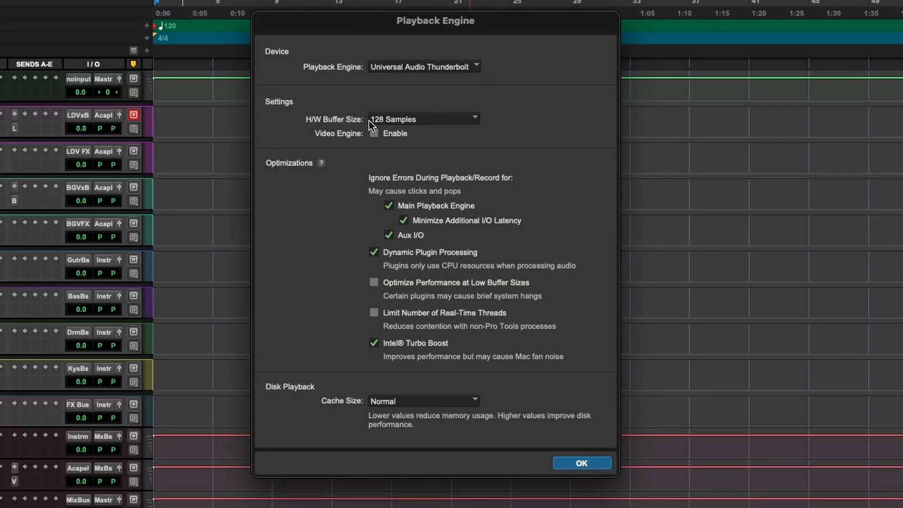
mouse_move(449, 125)
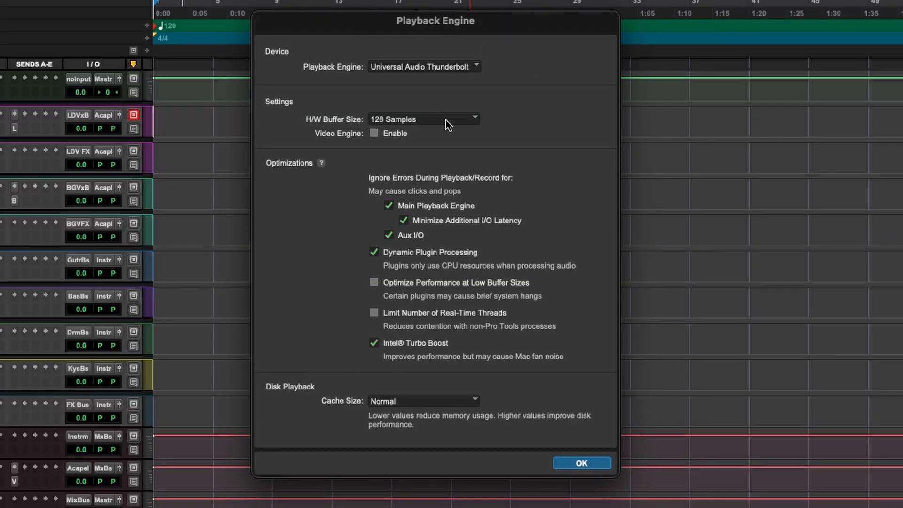
mouse_move(443, 125)
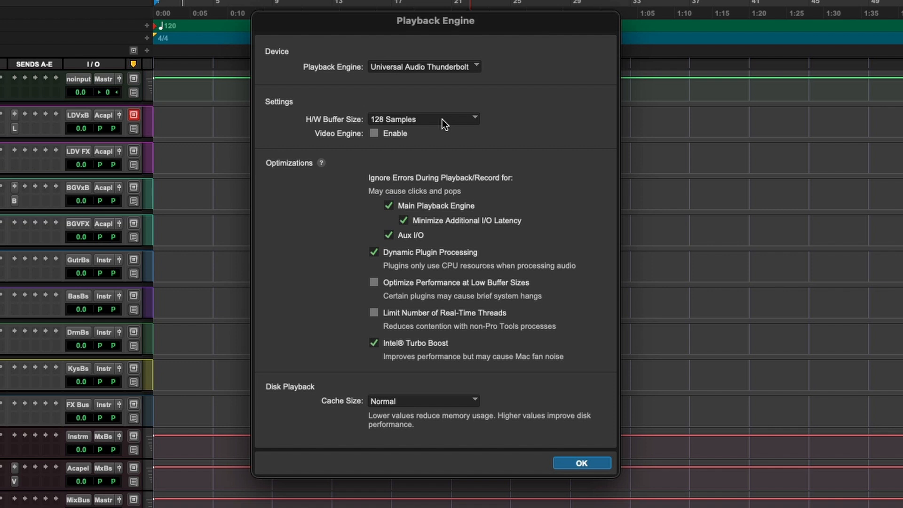
- Confirm the Playback Engine with the H/W buffer left at 128 samples
click(581, 463)
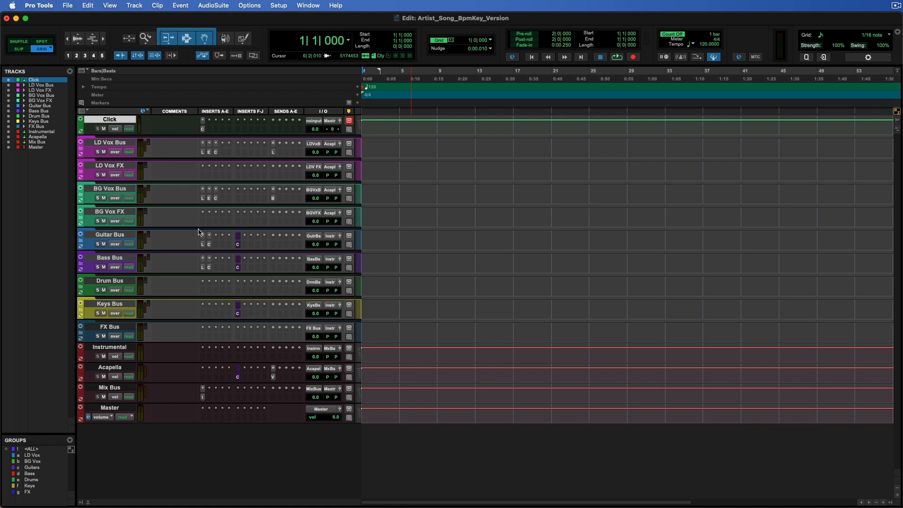
mouse_move(324, 20)
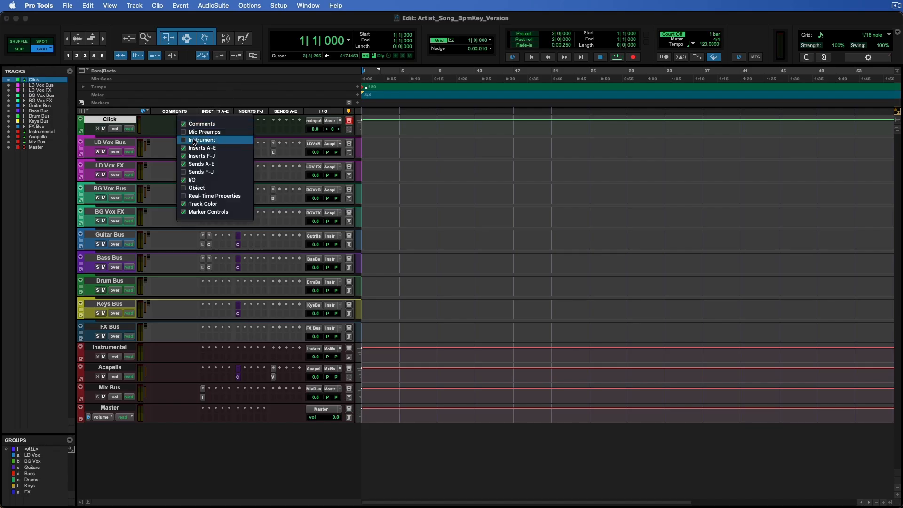
mouse_move(217, 155)
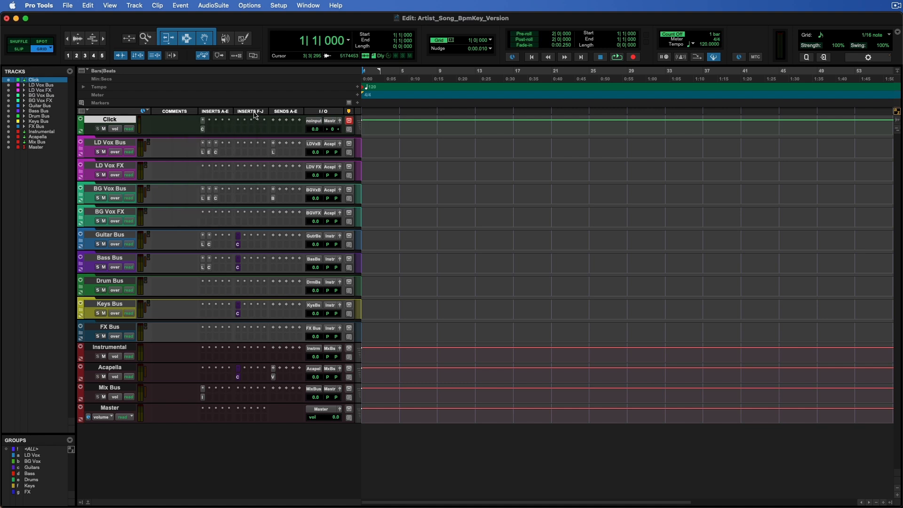
mouse_move(255, 114)
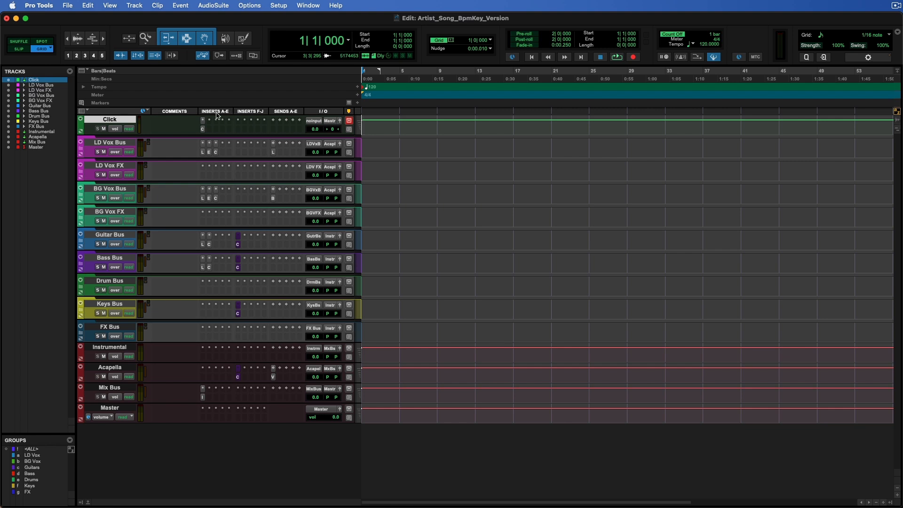
mouse_move(181, 112)
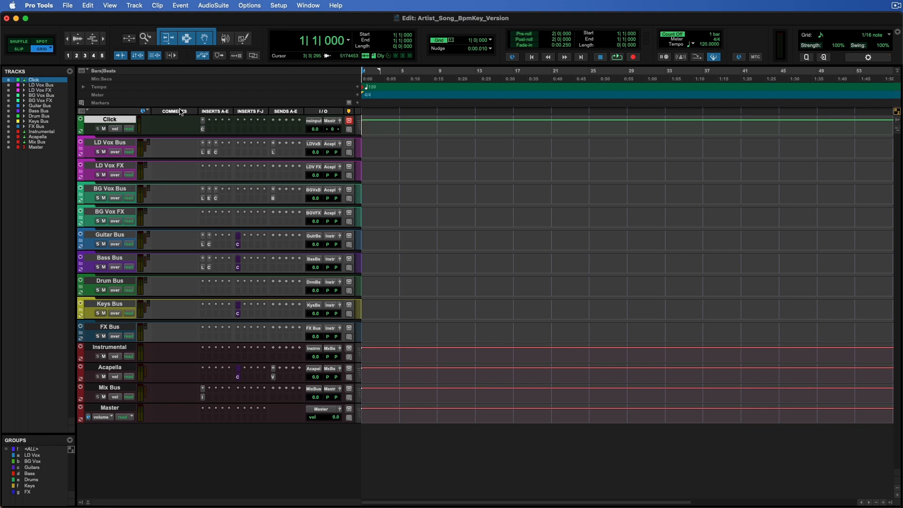
mouse_move(288, 114)
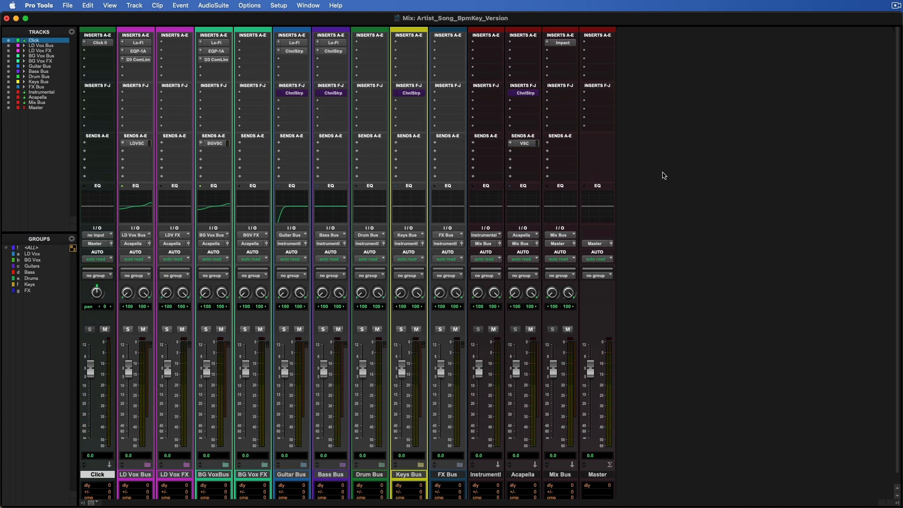
mouse_move(136, 17)
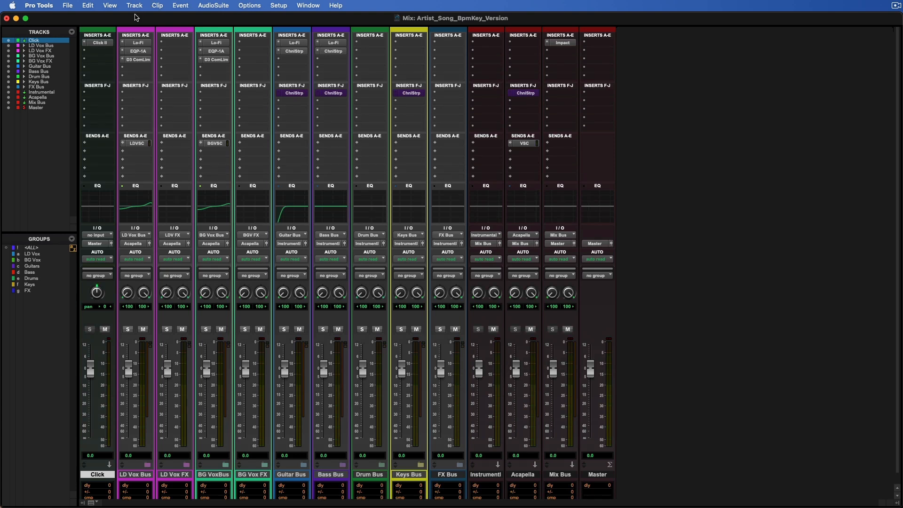
- Show inserts, sends and delay compensation in the Mix window views
click(110, 5)
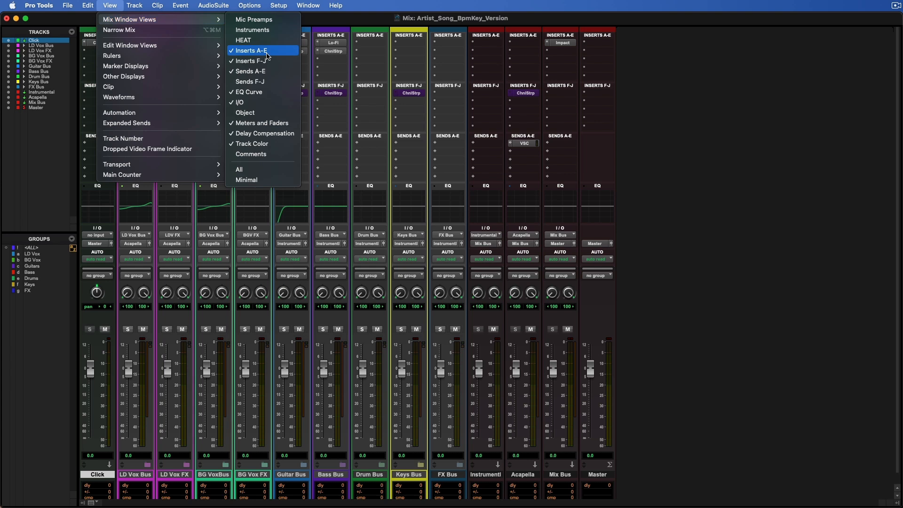
mouse_move(262, 71)
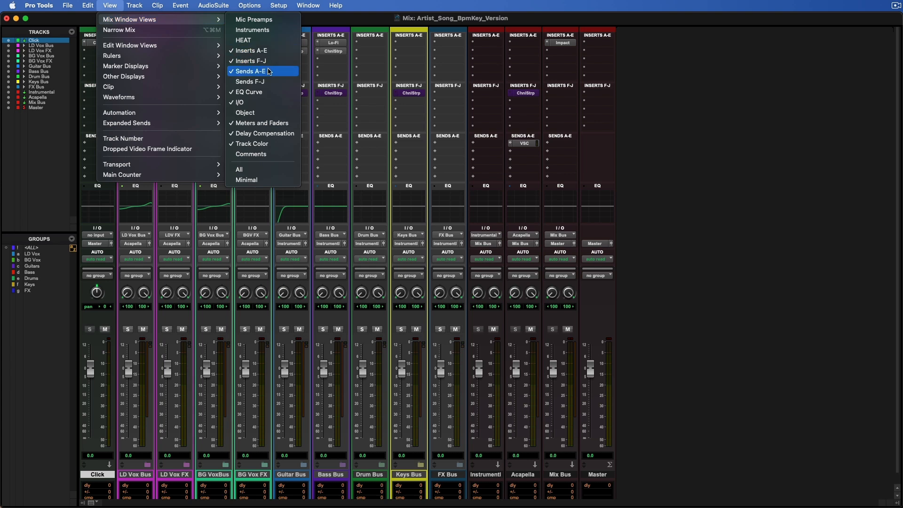
mouse_move(263, 133)
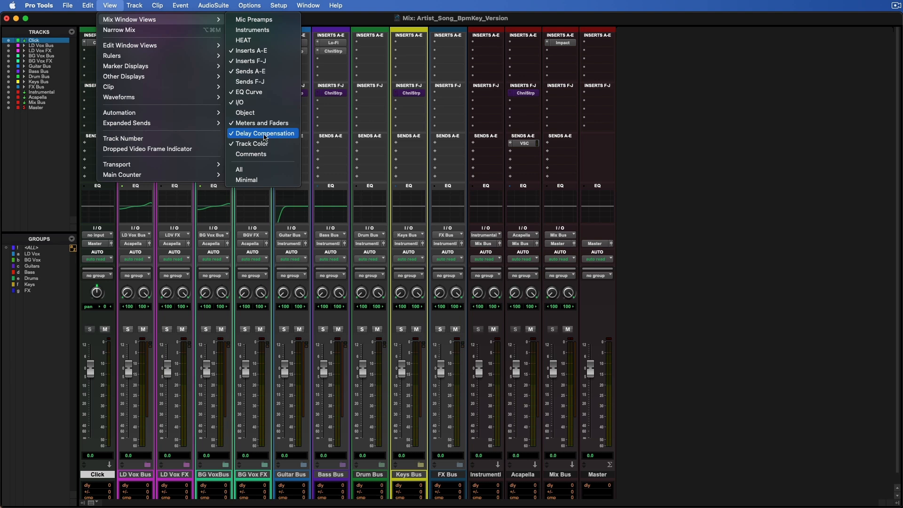
mouse_move(263, 134)
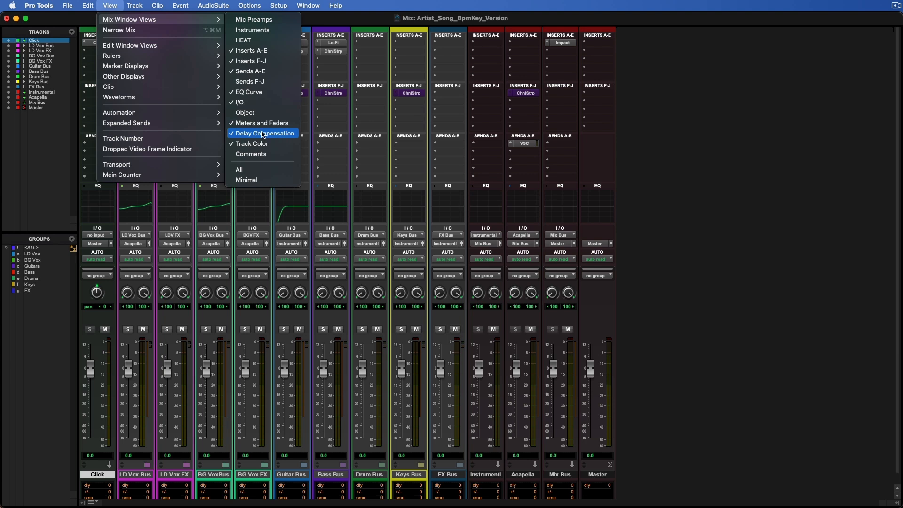
click(262, 133)
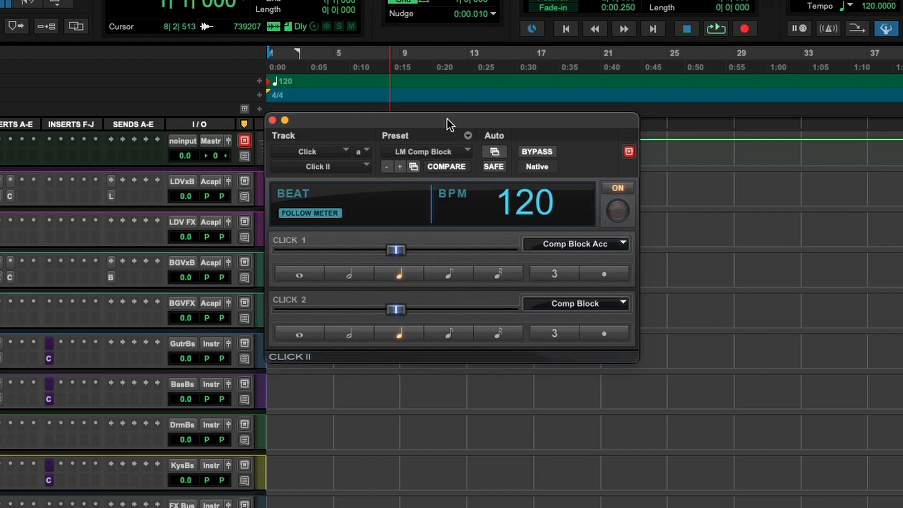
mouse_move(569, 252)
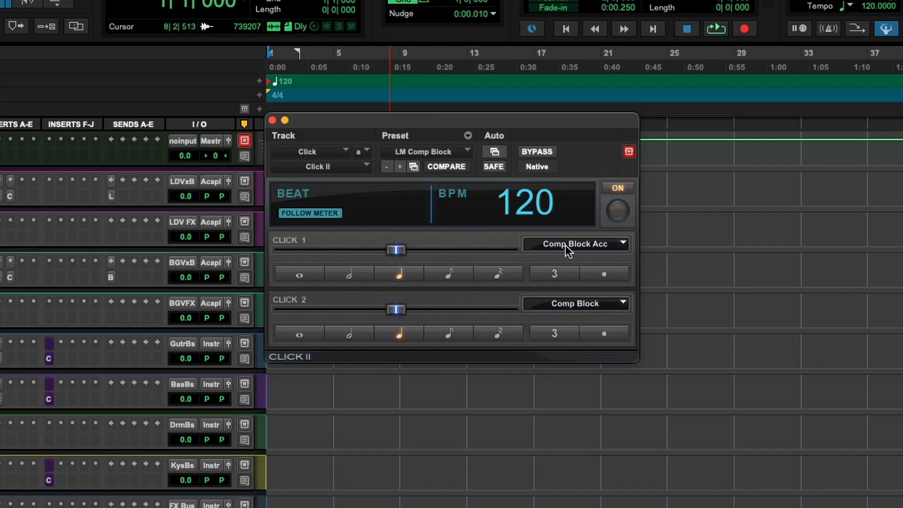
mouse_move(591, 306)
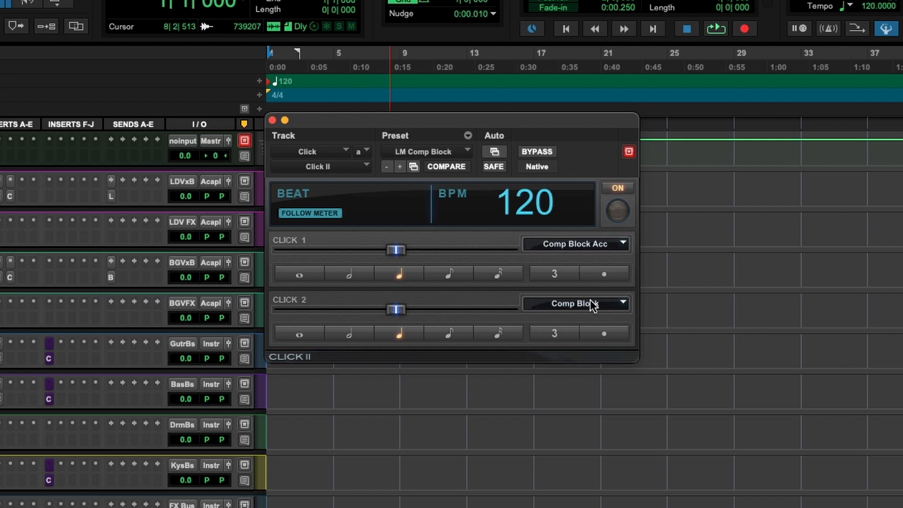
mouse_move(548, 154)
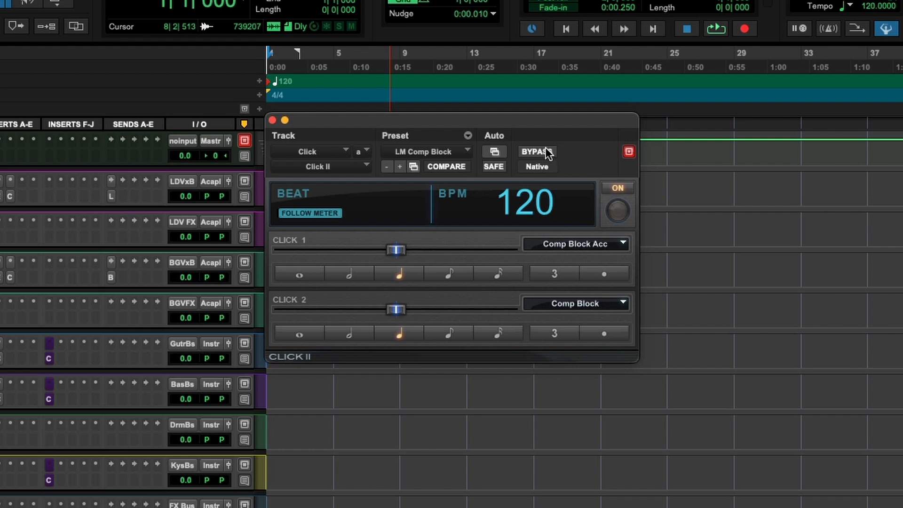
mouse_move(537, 152)
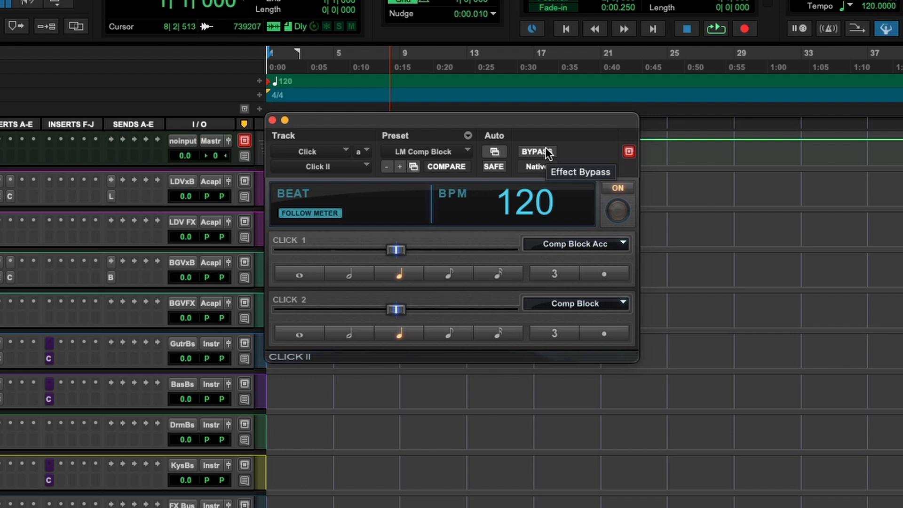
mouse_move(453, 127)
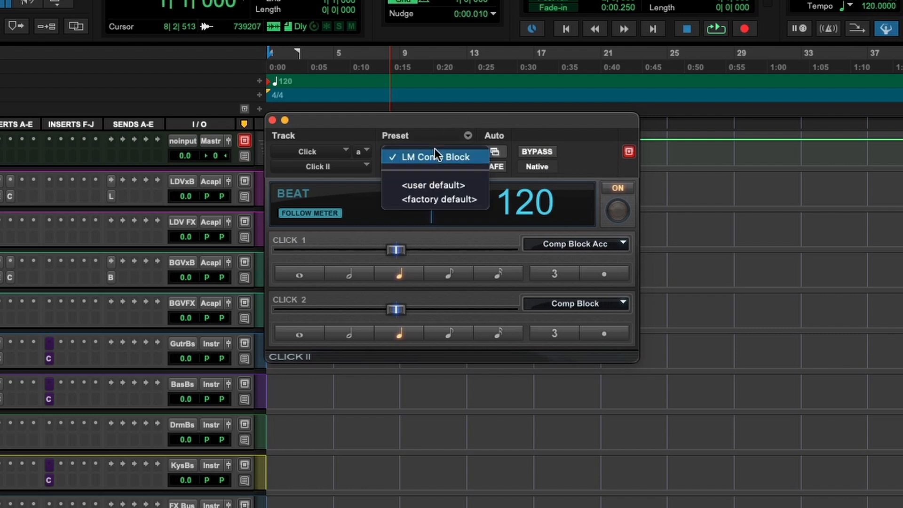
- Keep the LM Comp Block preset on Click II at 120 BPM
click(435, 157)
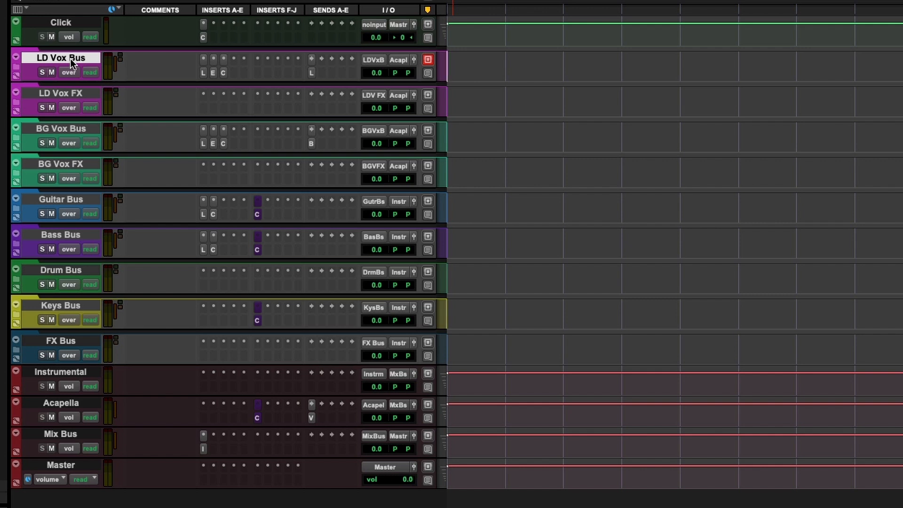
click(60, 93)
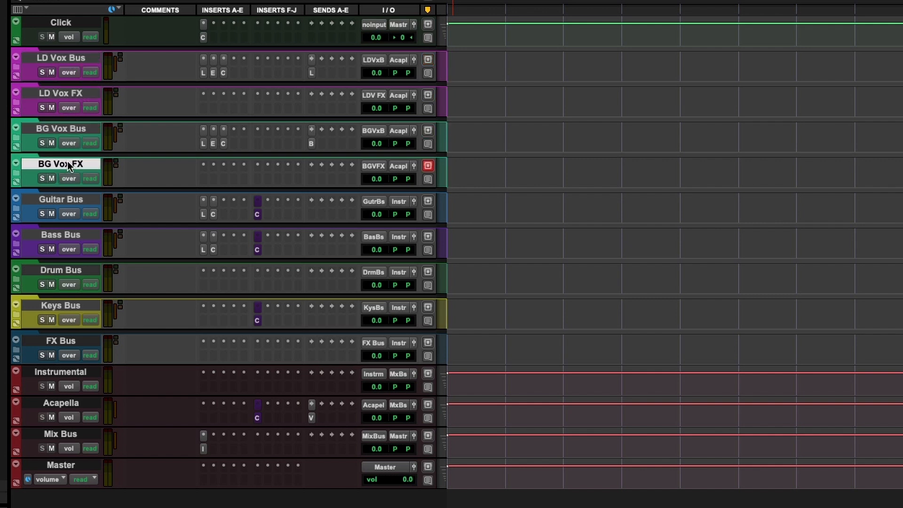
click(61, 198)
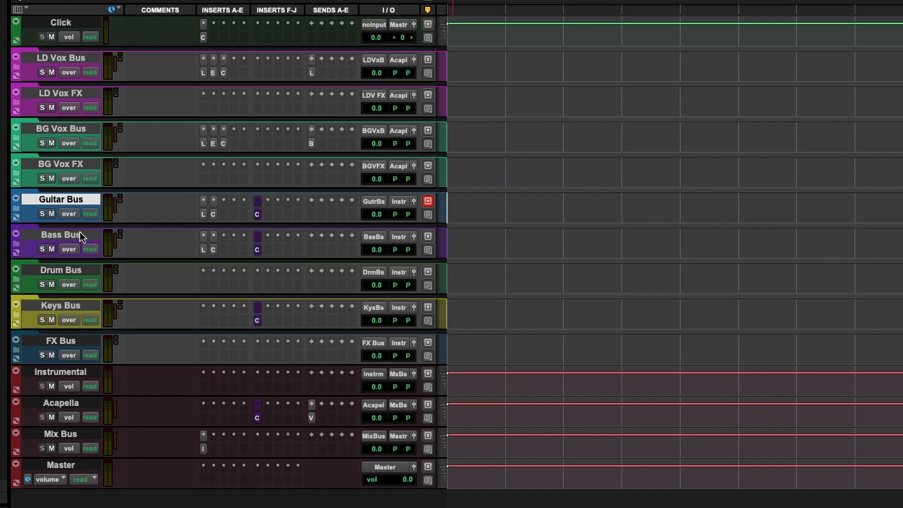
click(60, 305)
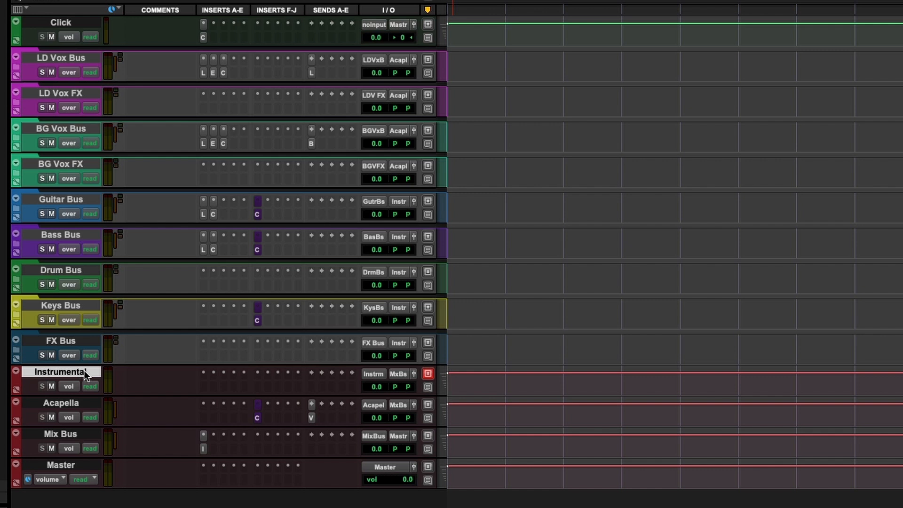
mouse_move(60, 377)
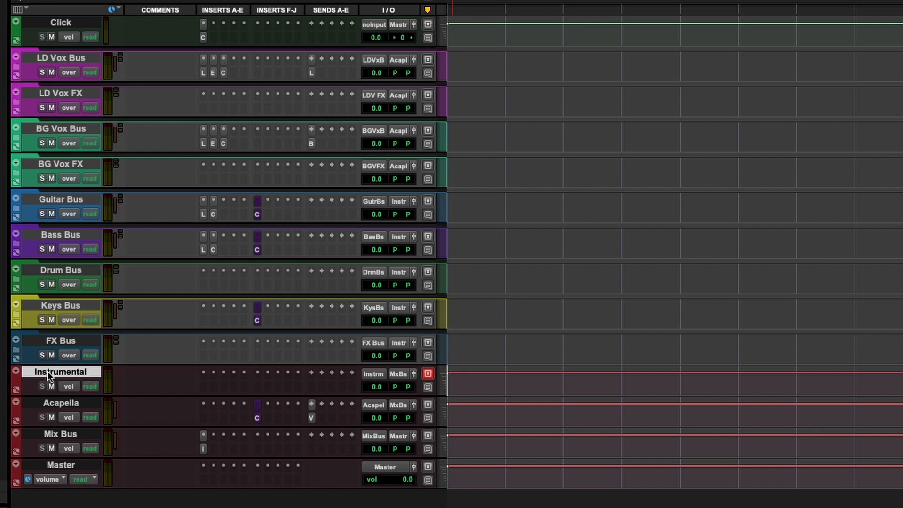
click(60, 403)
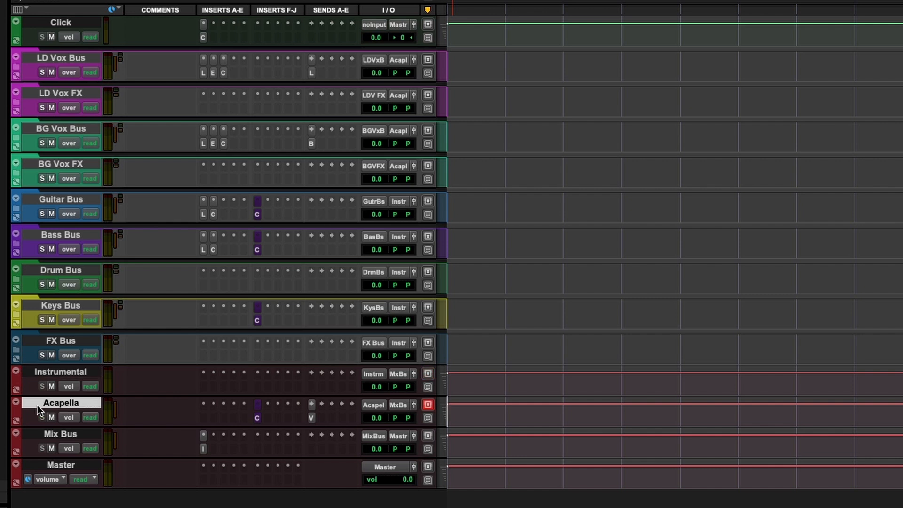
mouse_move(83, 405)
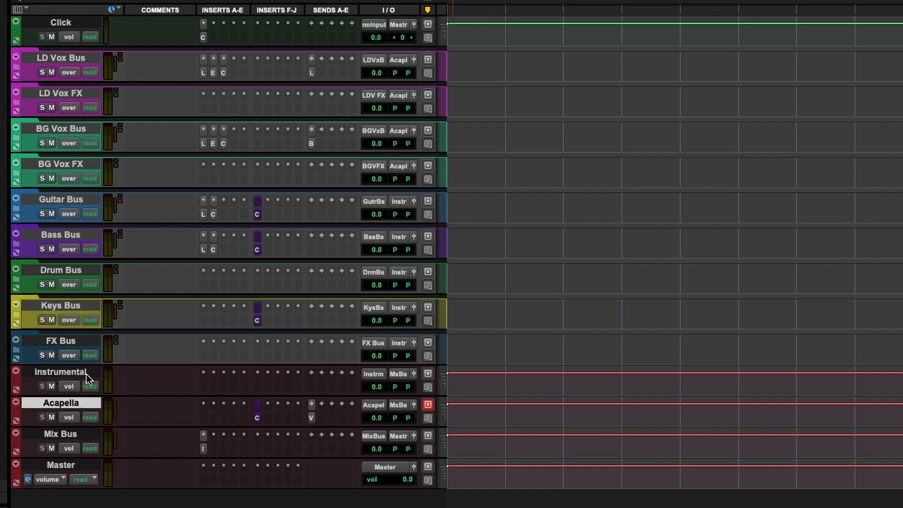
mouse_move(81, 436)
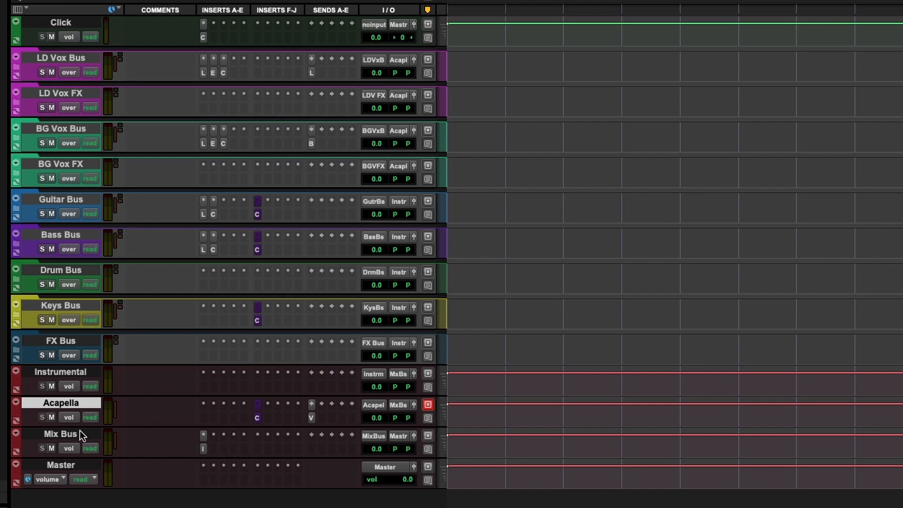
click(60, 465)
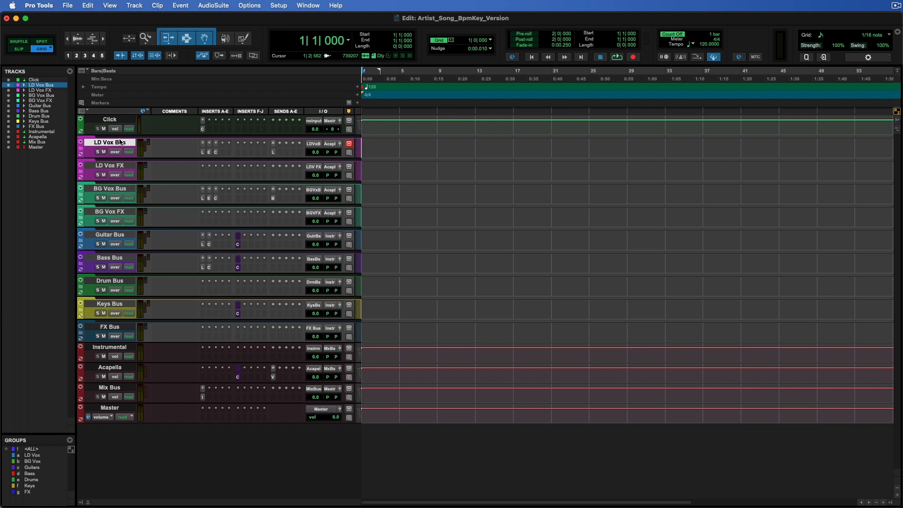
- Expand the LD Vox Bus folder to show Auto Key and the LD Vox tracks, selecting LD Vox Demo
click(80, 142)
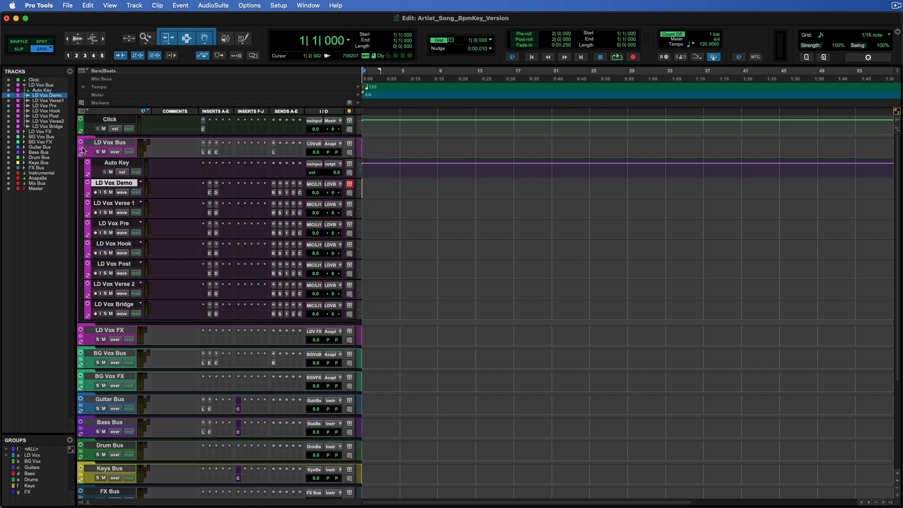
click(109, 142)
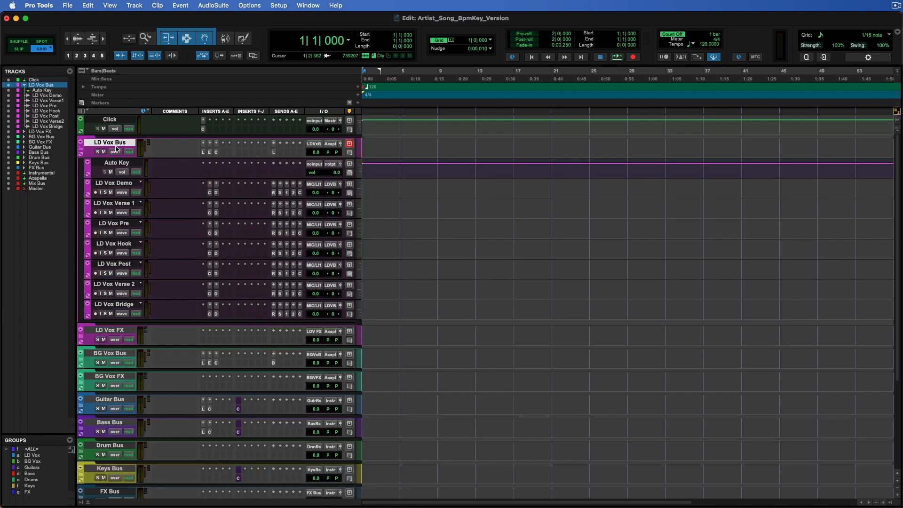
click(117, 163)
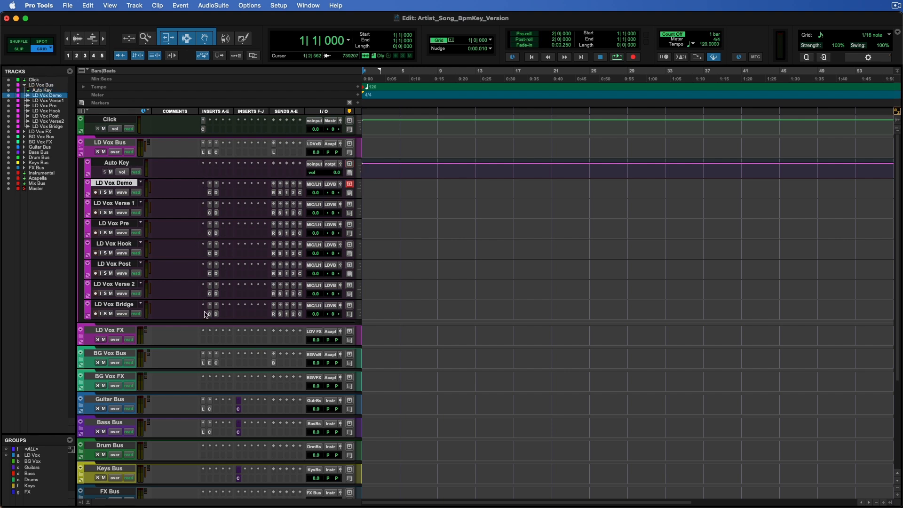
mouse_move(122, 300)
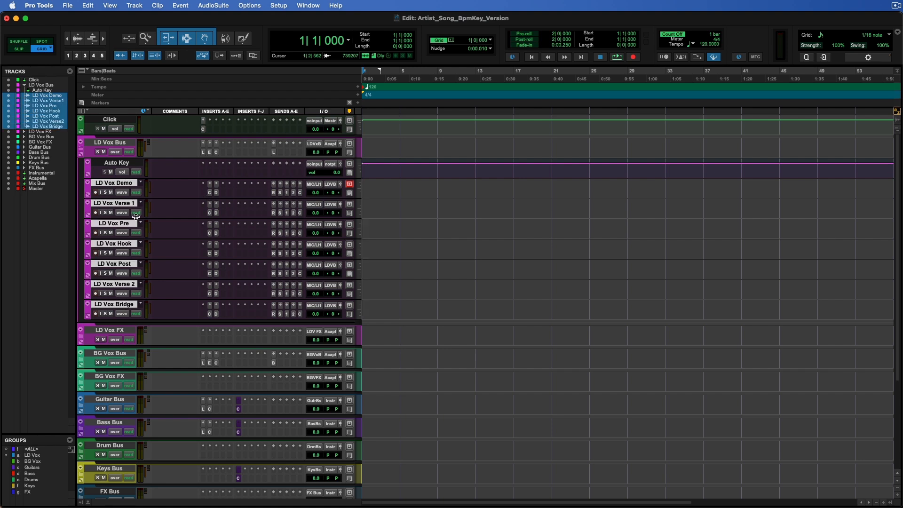
mouse_move(206, 192)
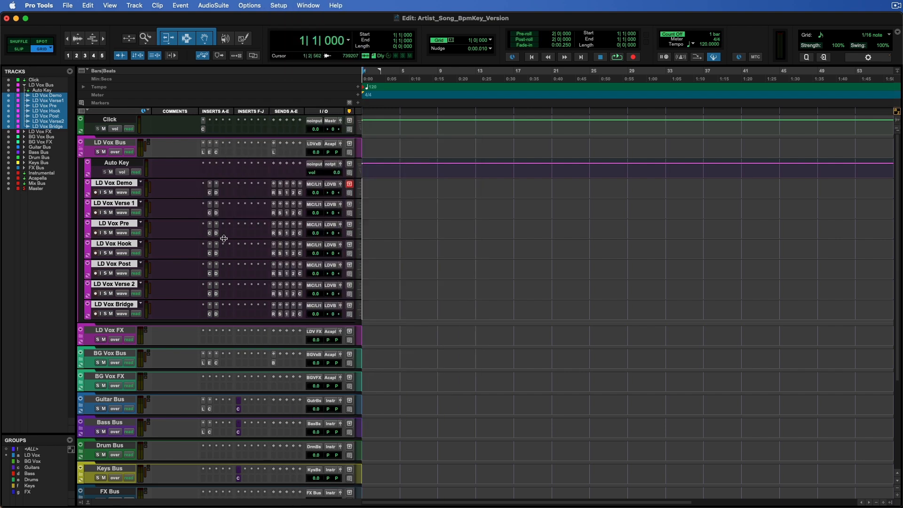
- Insert Antares Auto-Key on the Auto Key track with manual detection and Chromatic scale
click(203, 122)
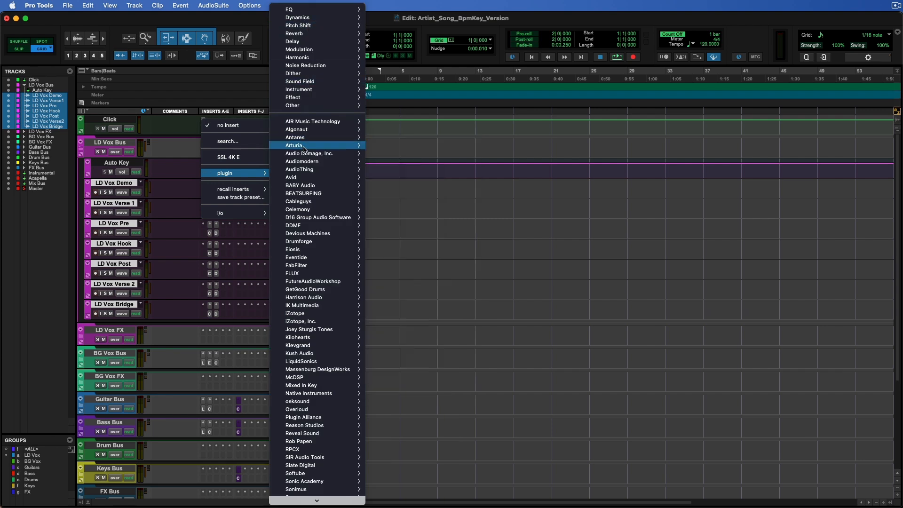
mouse_move(295, 138)
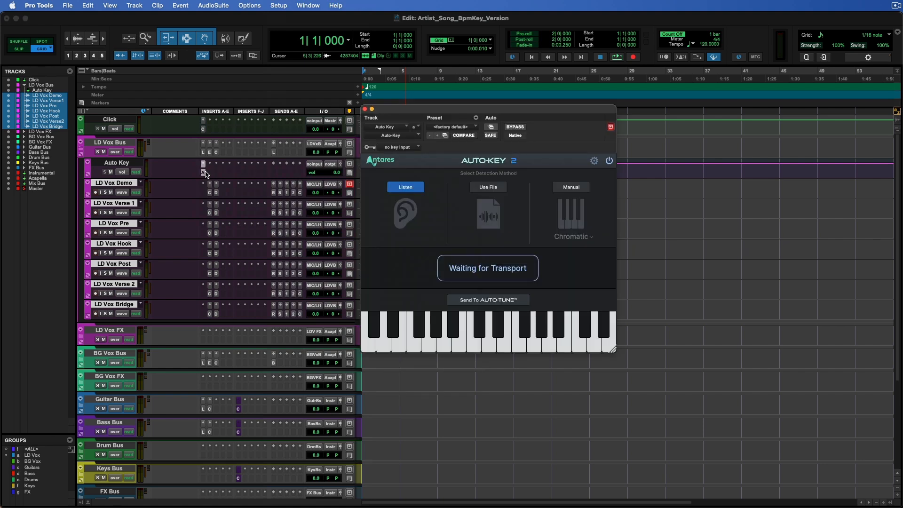
click(573, 236)
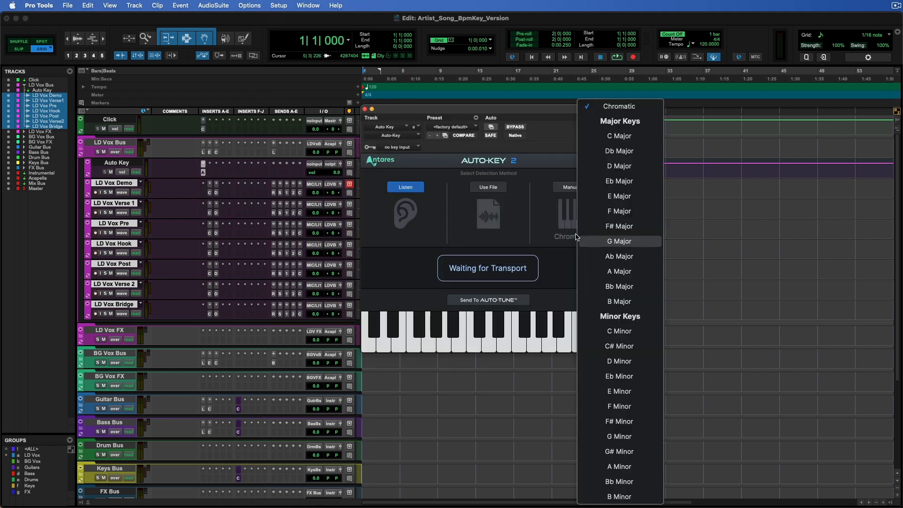
click(619, 106)
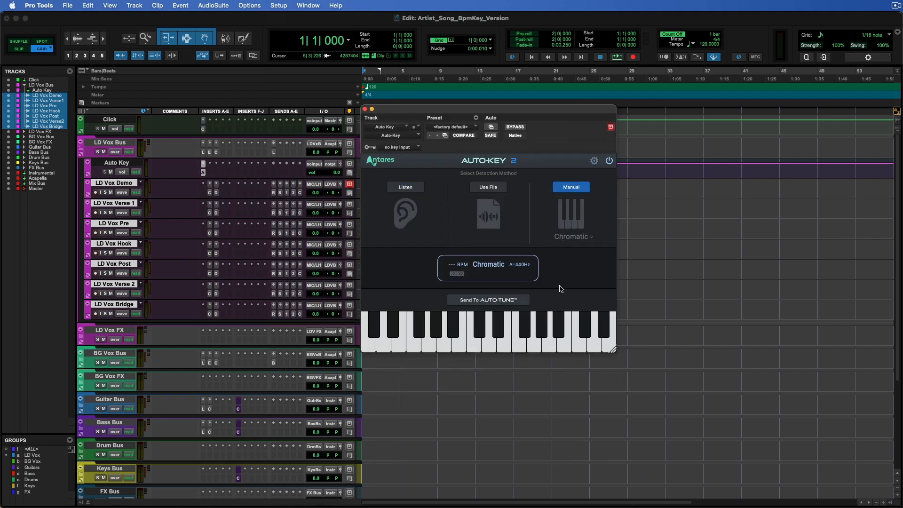
mouse_move(559, 289)
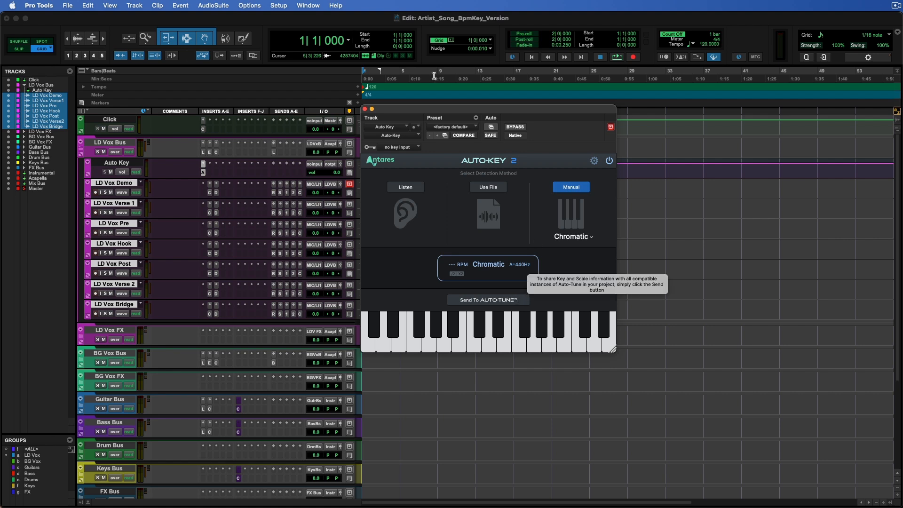
click(364, 108)
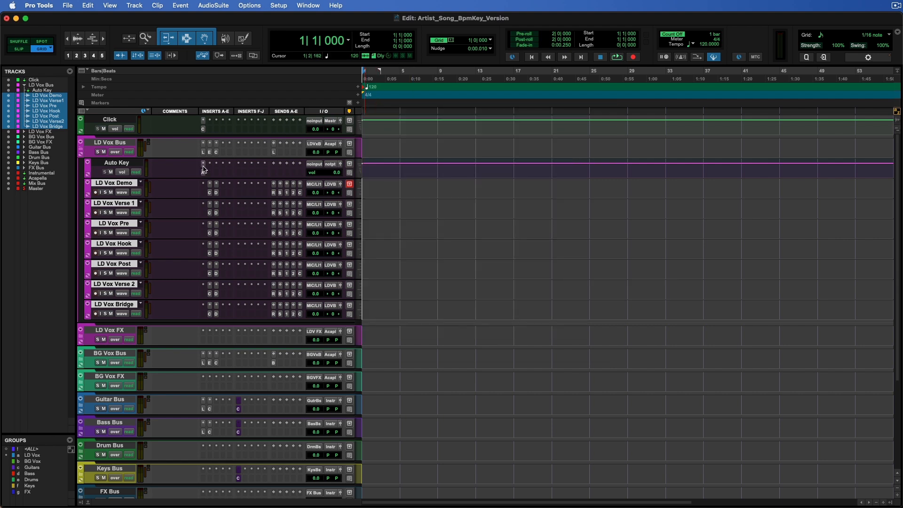
click(117, 162)
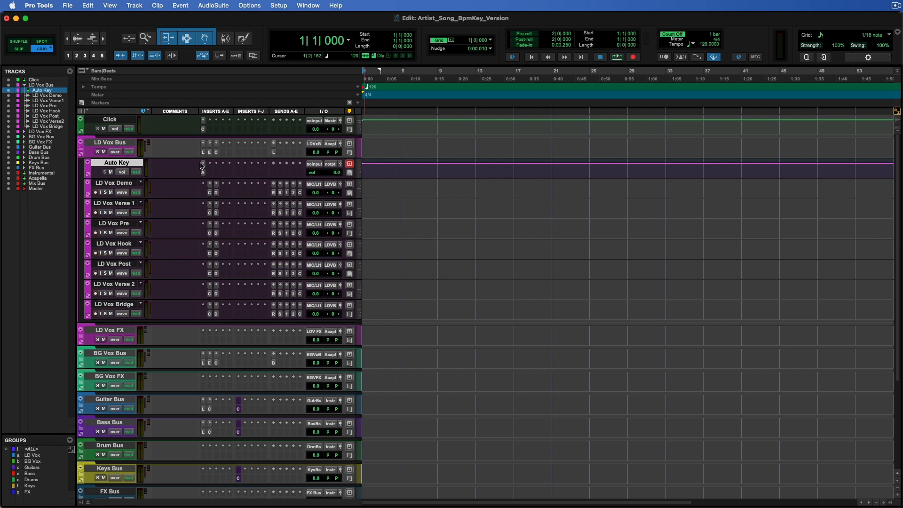
mouse_move(203, 166)
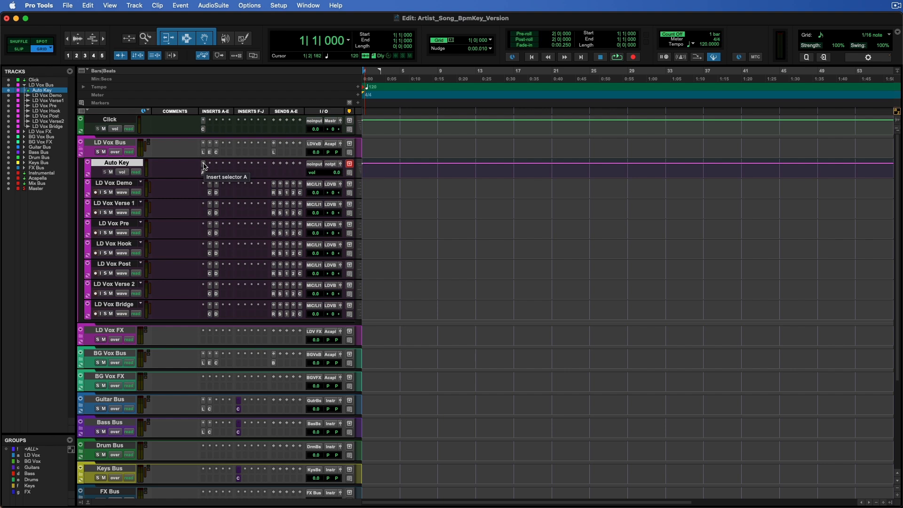
mouse_move(203, 164)
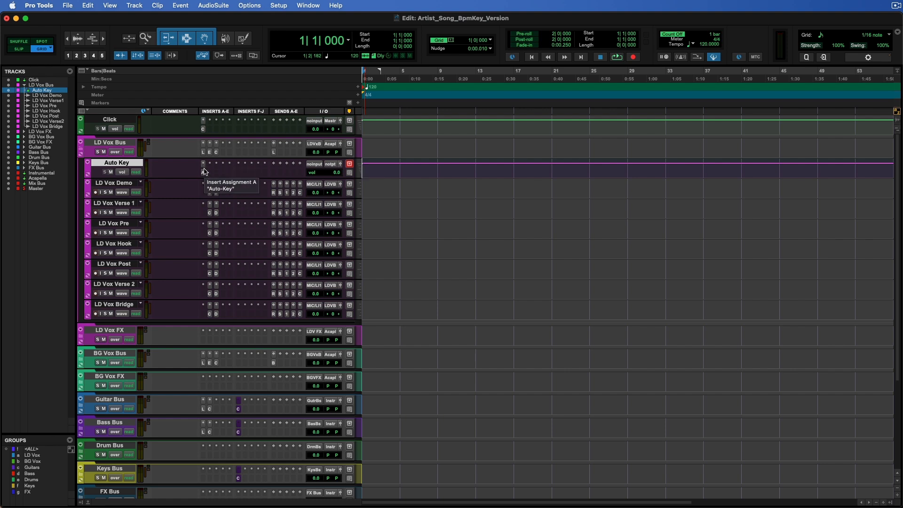
mouse_move(203, 168)
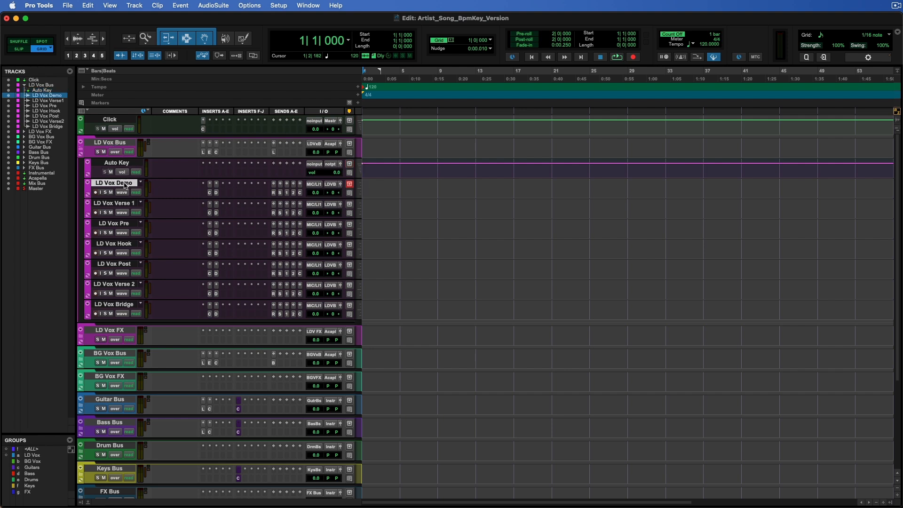
click(115, 203)
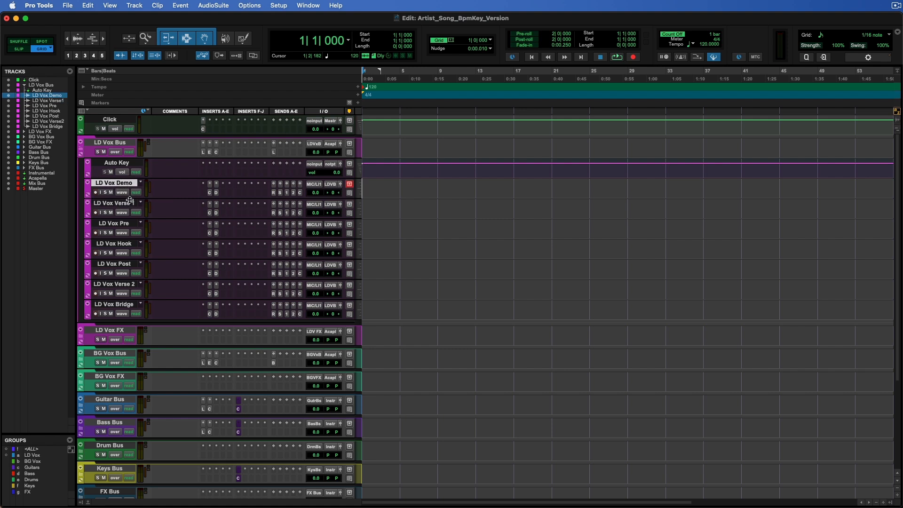
click(114, 203)
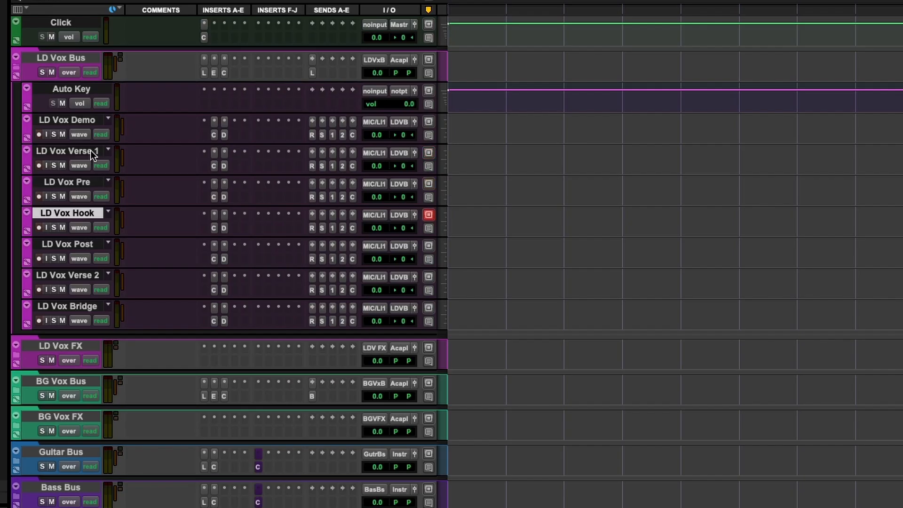
click(429, 307)
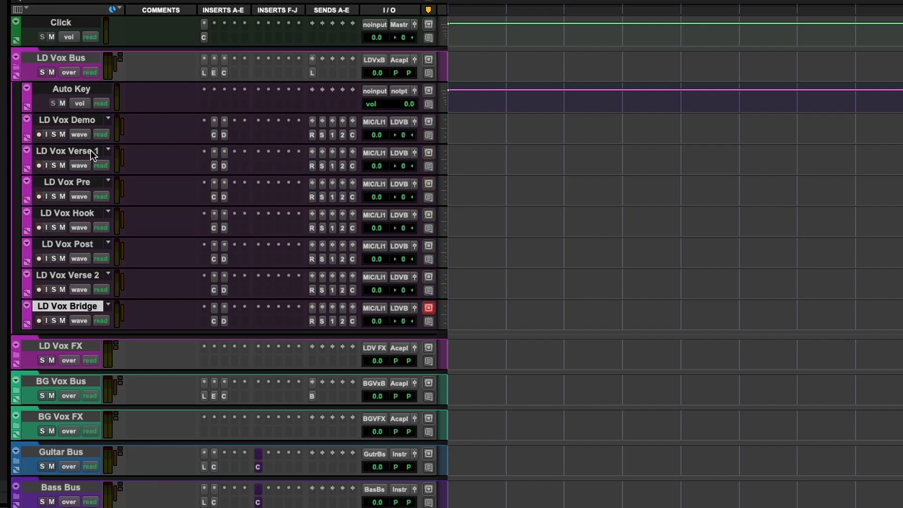
mouse_move(89, 134)
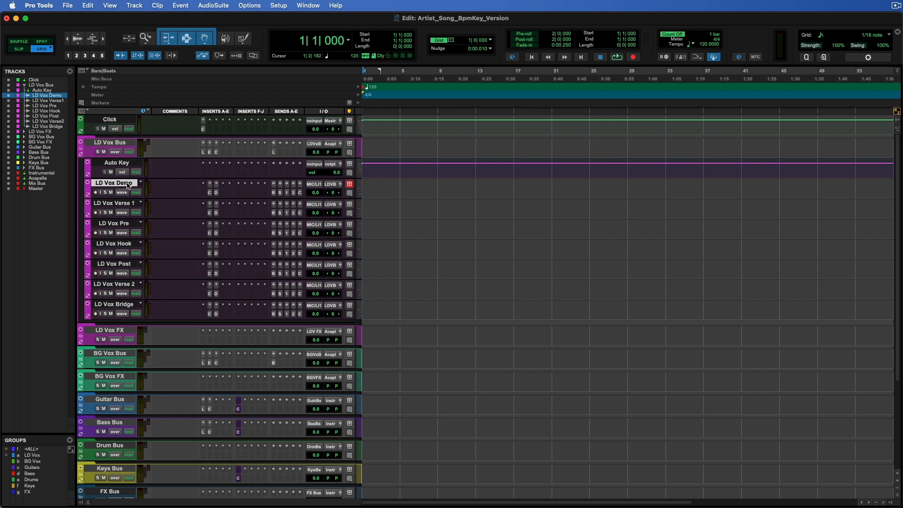
- Review the Channel Strip EQ and D3 De-Esser inserts on LD Vox Demo
click(209, 185)
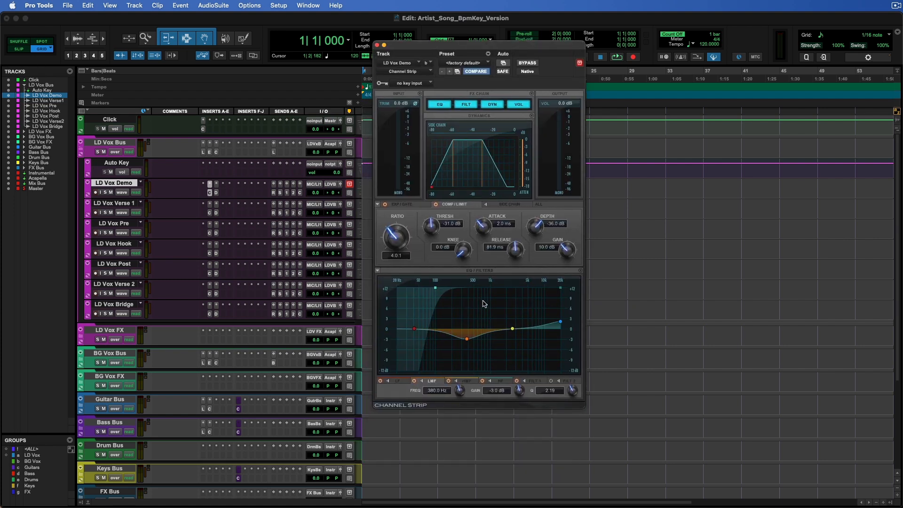
mouse_move(529, 224)
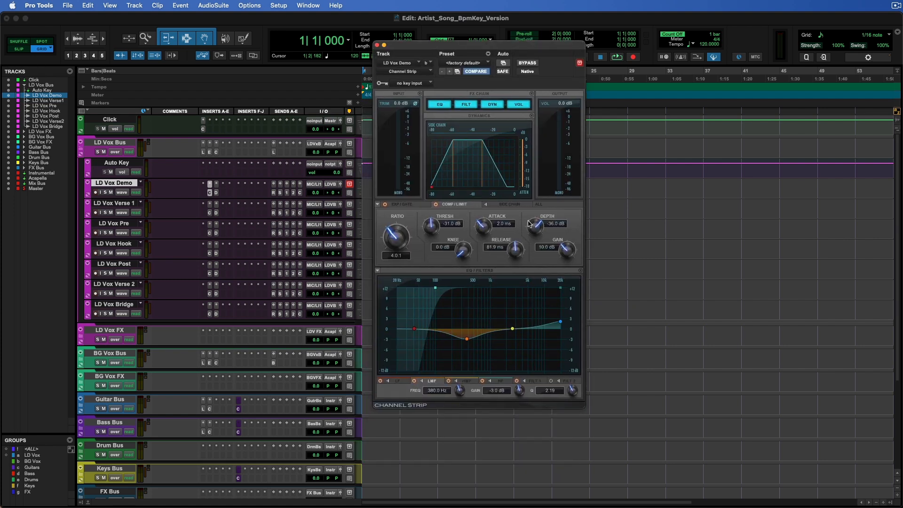
mouse_move(520, 306)
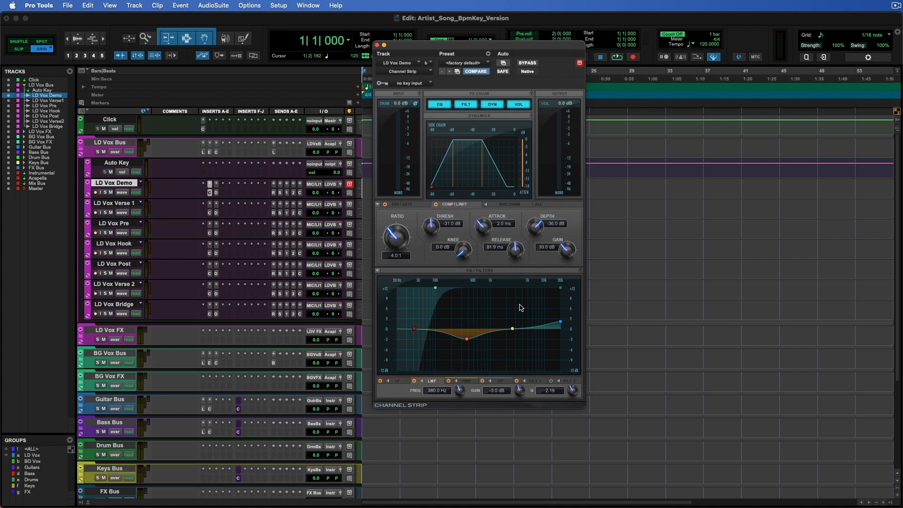
mouse_move(495, 274)
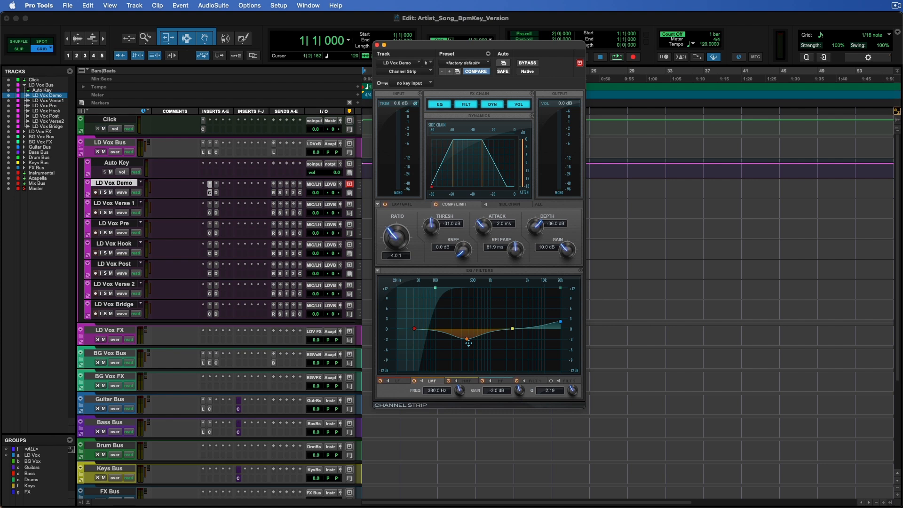
click(217, 184)
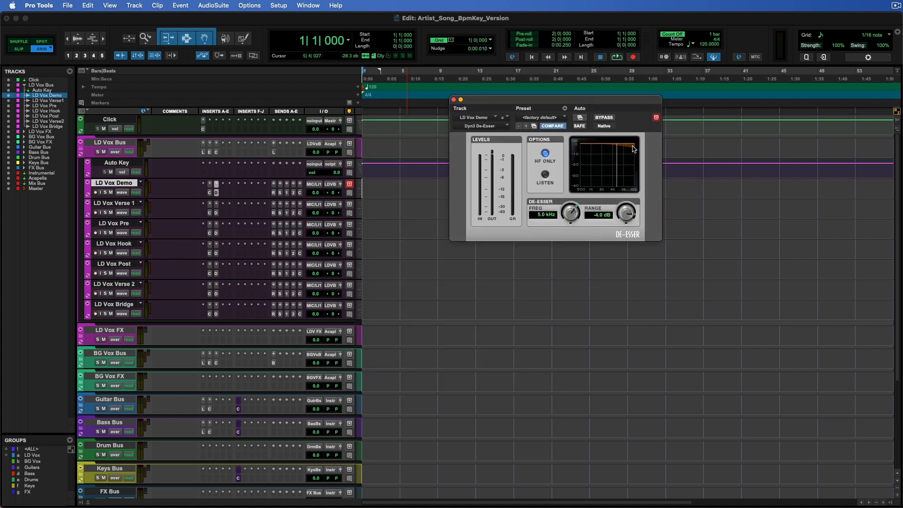
click(455, 100)
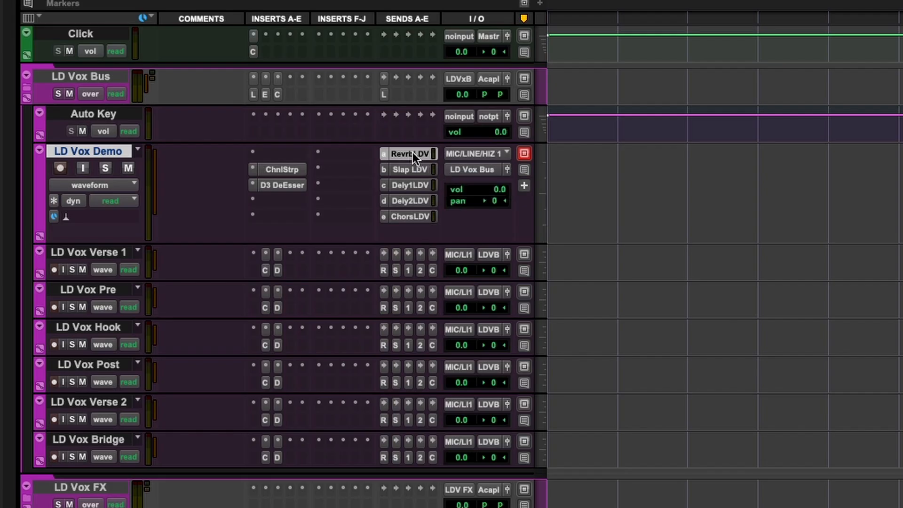
- Check the -13.7 dB reverb send on LD Vox Demo and shrink the track to Small height
click(410, 153)
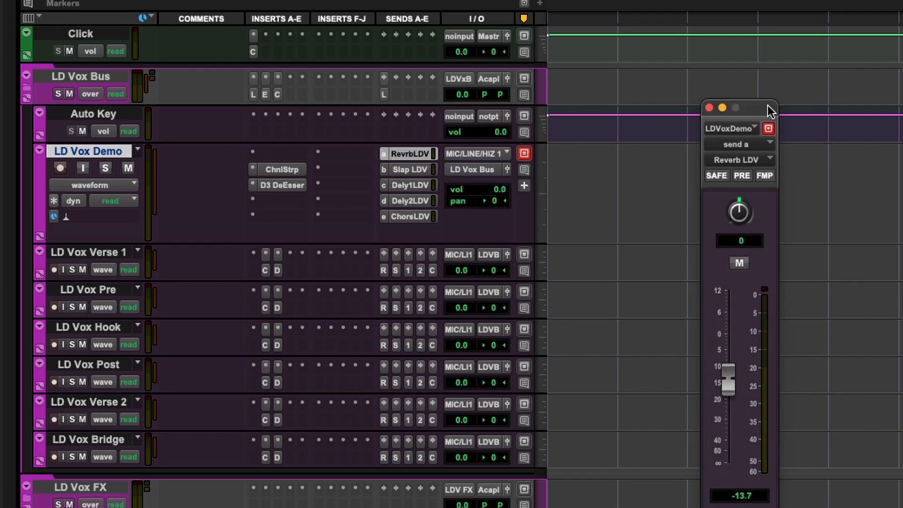
click(709, 107)
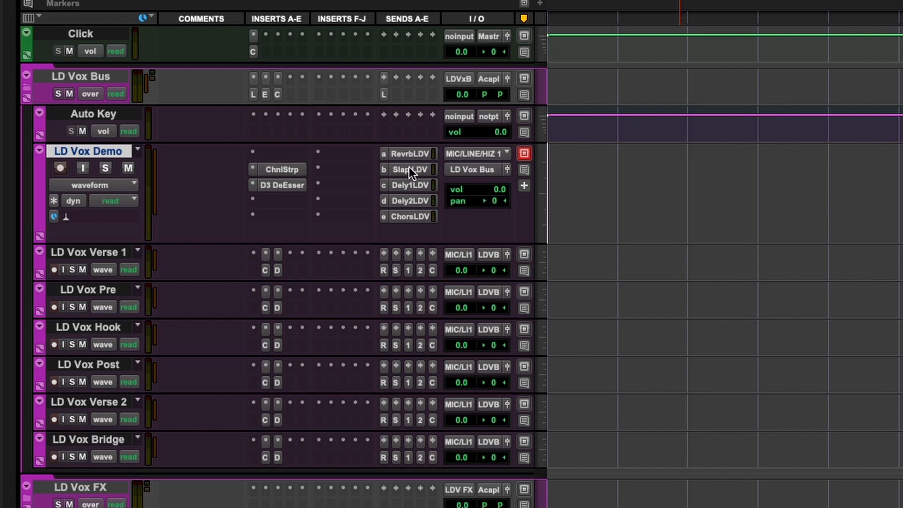
click(410, 185)
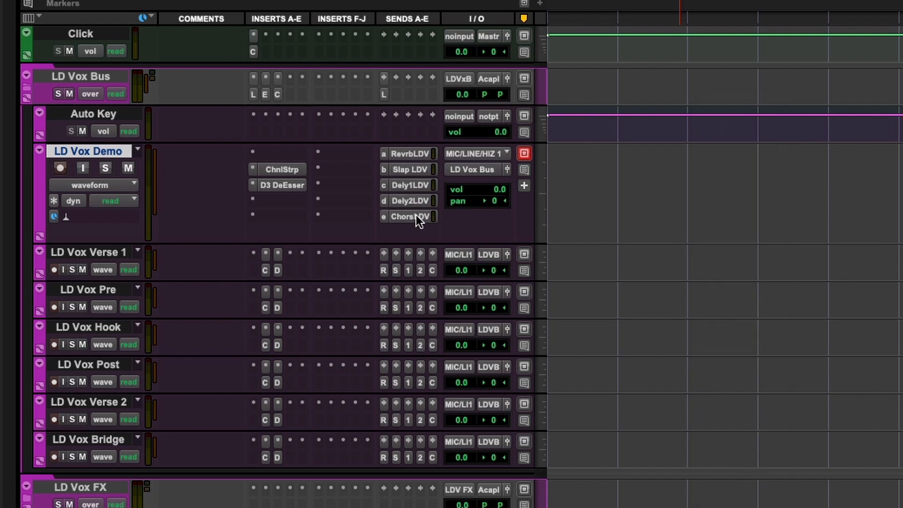
mouse_move(394, 158)
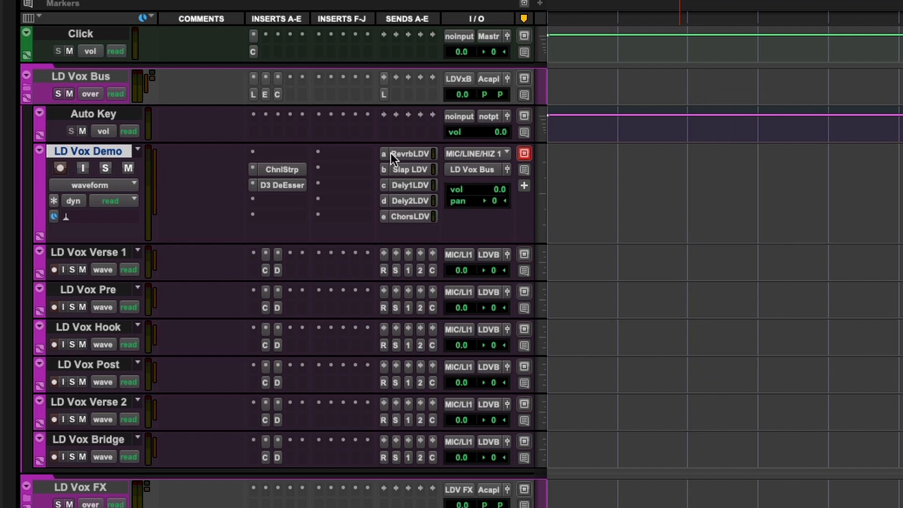
click(39, 150)
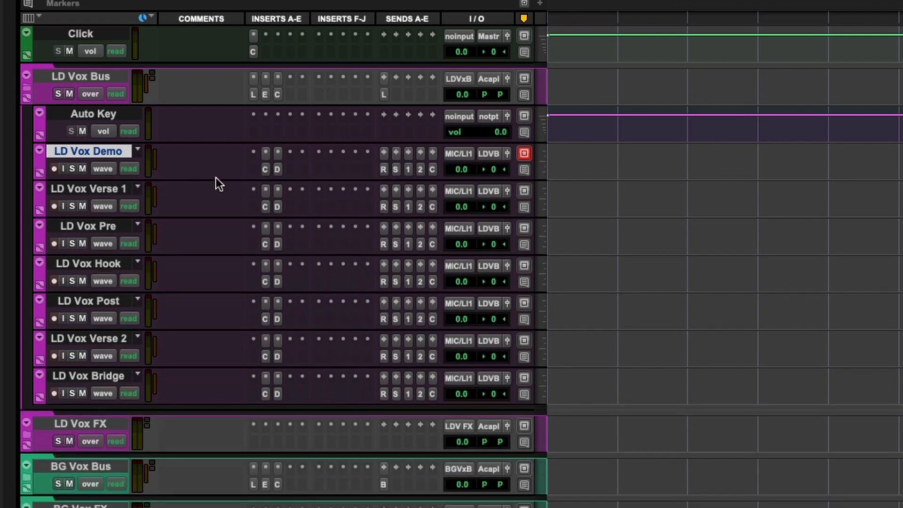
mouse_move(417, 180)
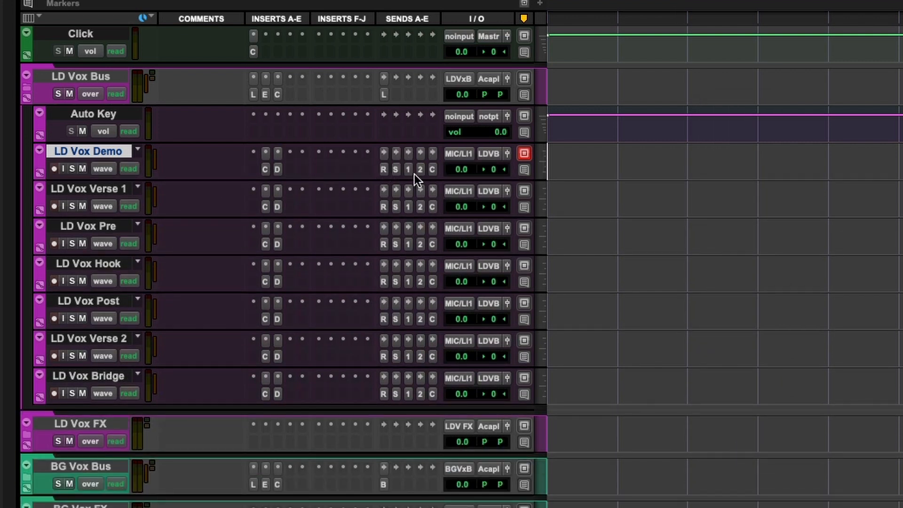
mouse_move(384, 175)
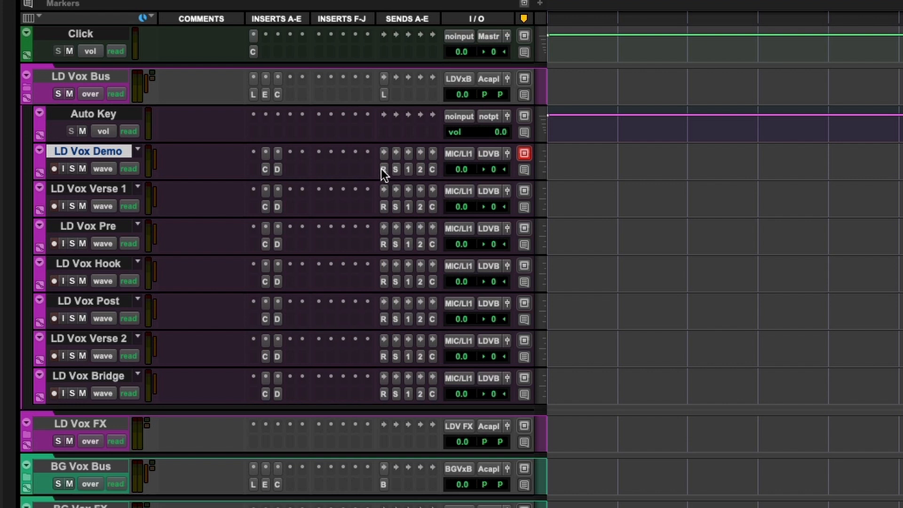
- Expand the LD Vox FX folder to show the LD Verb, Slap, Delay 1, Delay 2 and Chorus returns
scroll(down, 3)
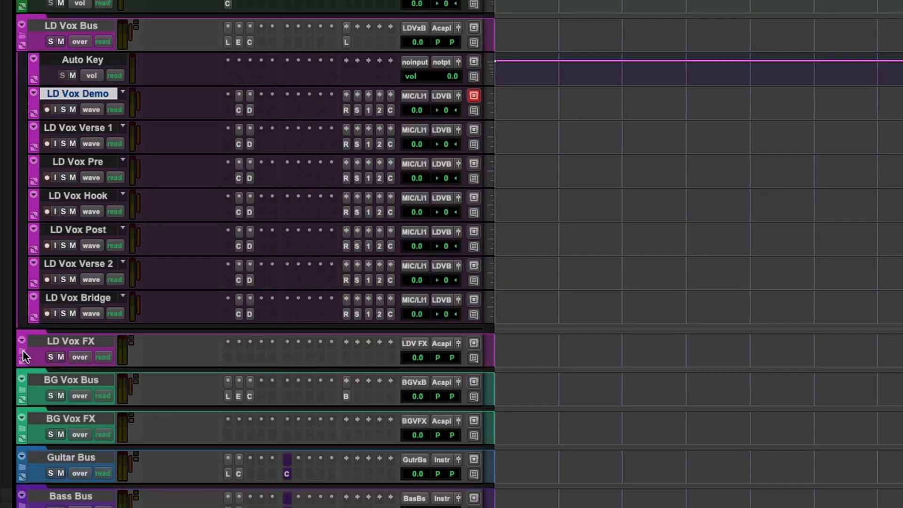
click(22, 356)
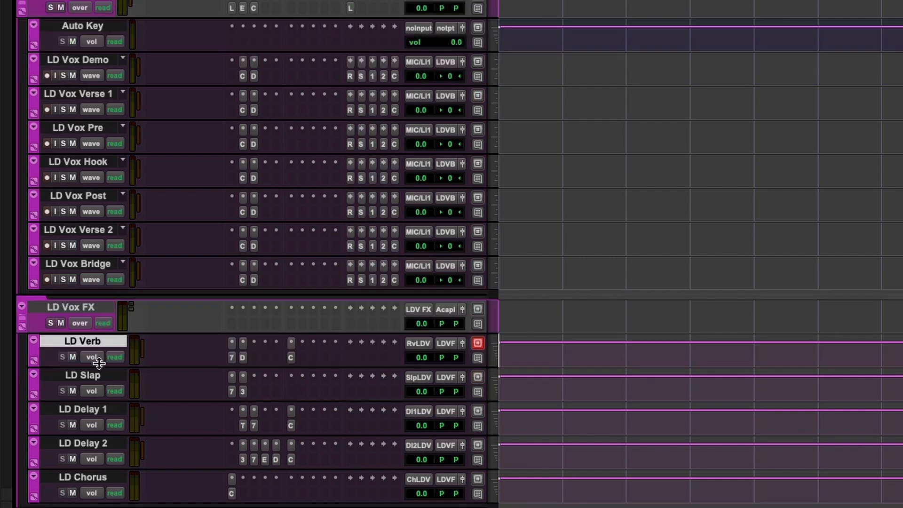
mouse_move(104, 476)
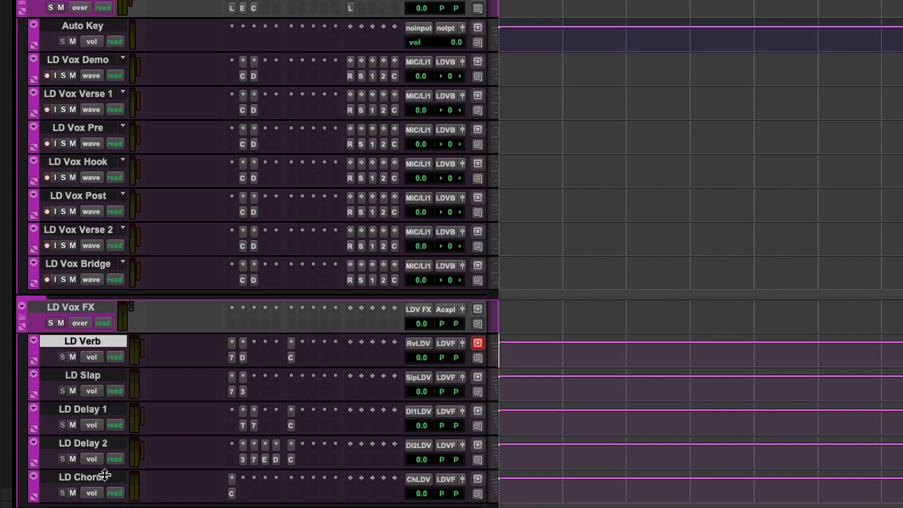
mouse_move(127, 450)
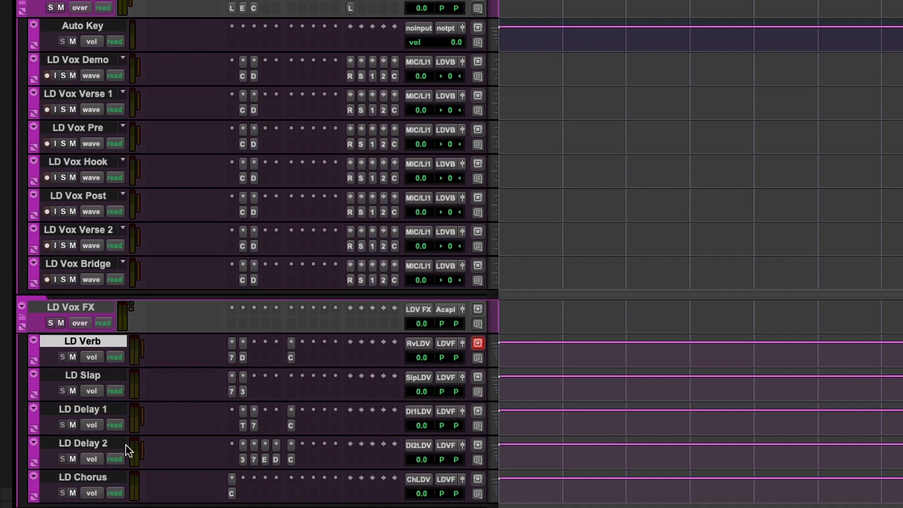
click(71, 306)
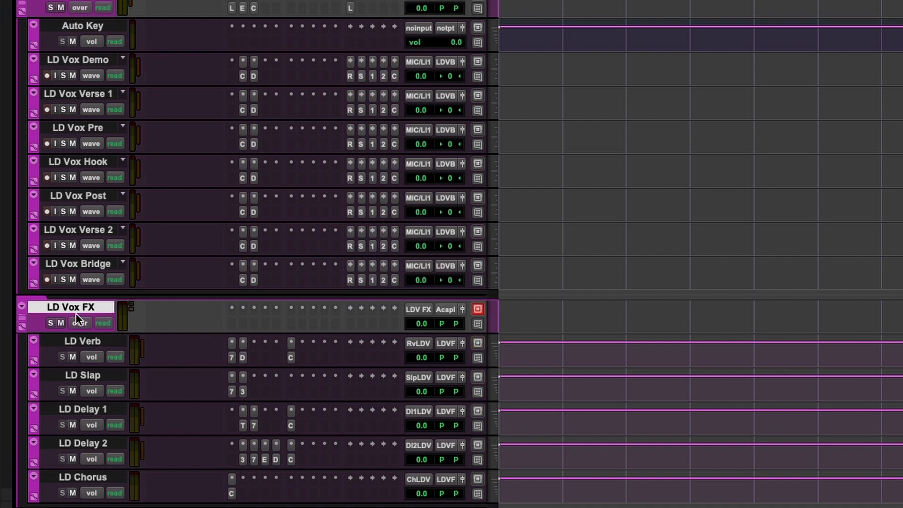
click(80, 323)
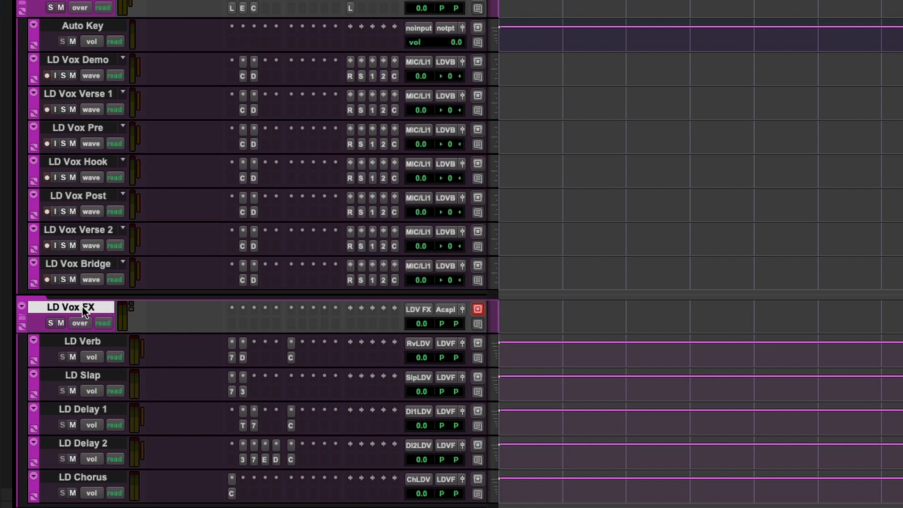
mouse_move(41, 311)
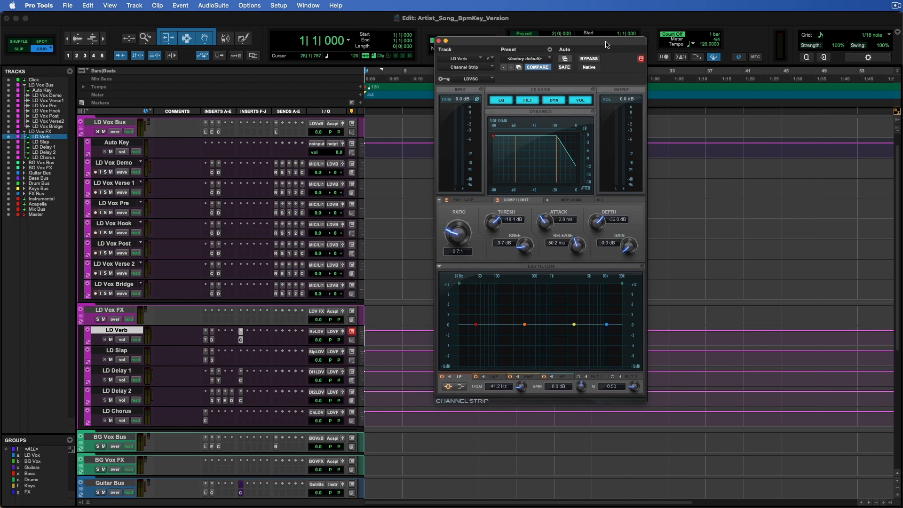
mouse_move(566, 73)
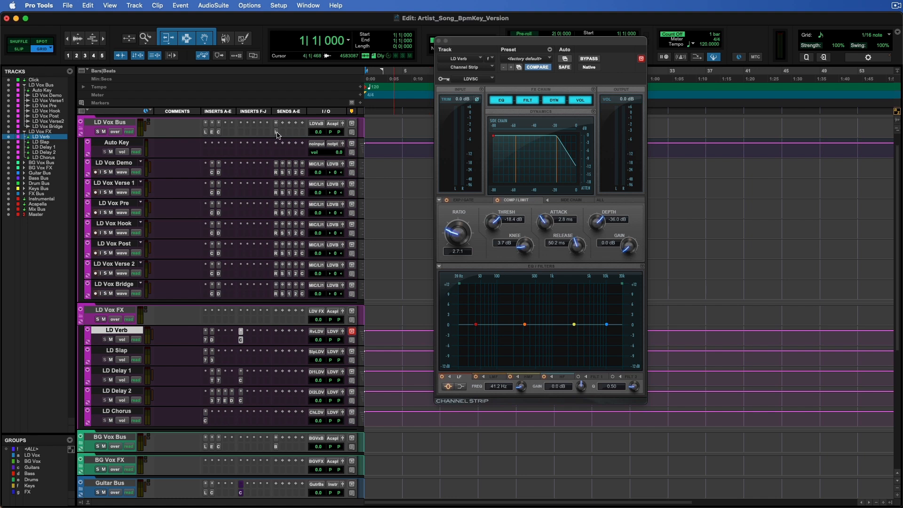
- Review and close the Channel Strip plug-in on the LD Verb return
click(275, 123)
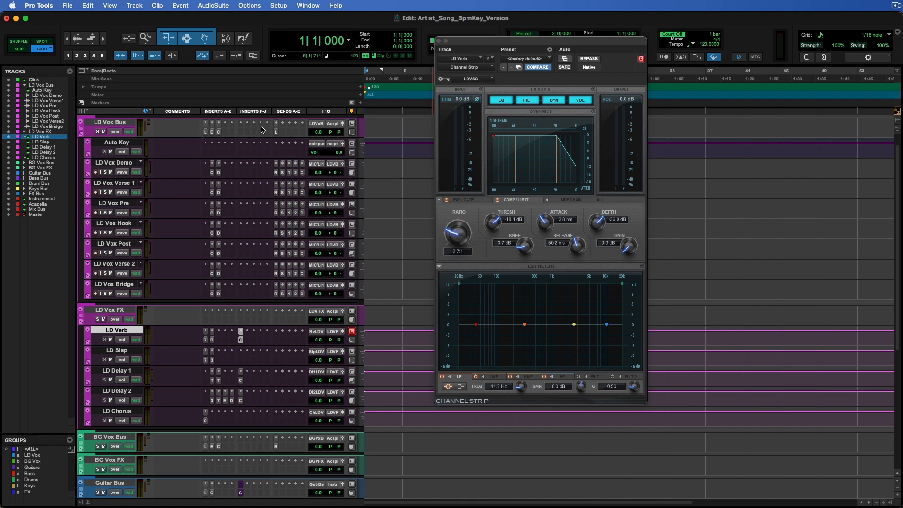
mouse_move(242, 339)
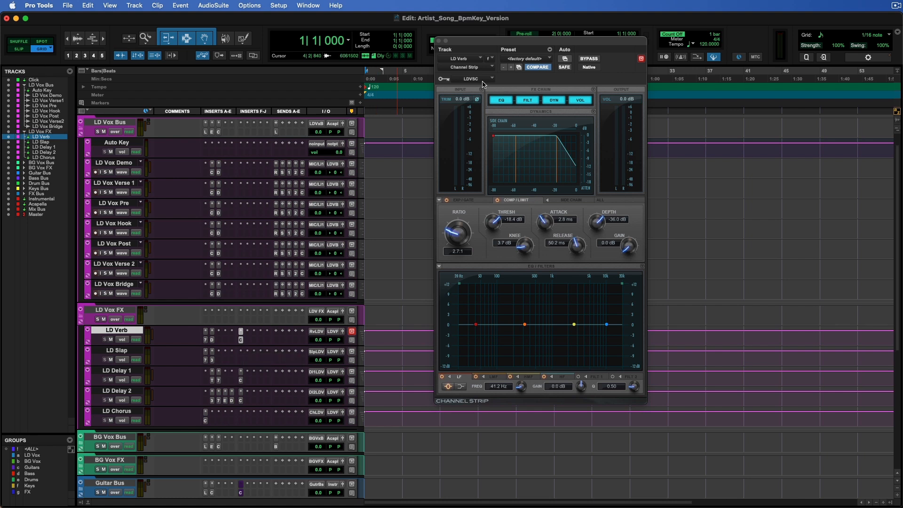
mouse_move(499, 100)
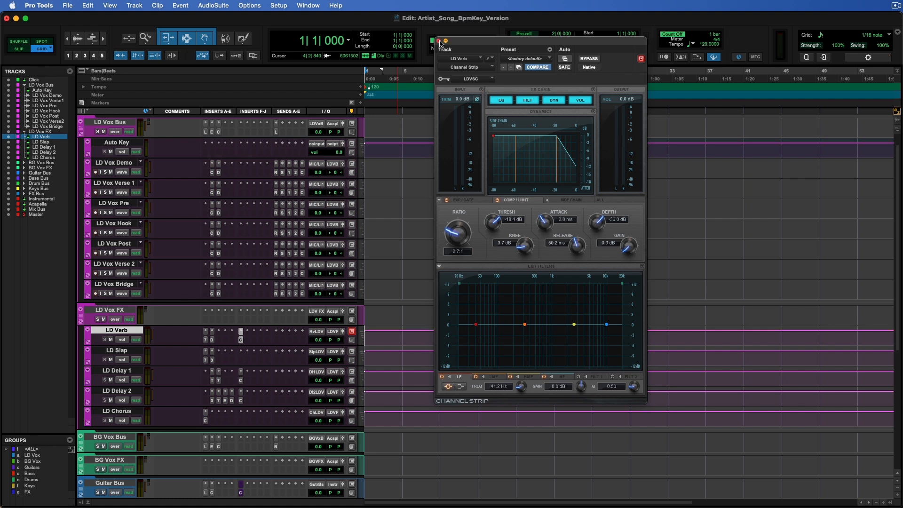
click(439, 40)
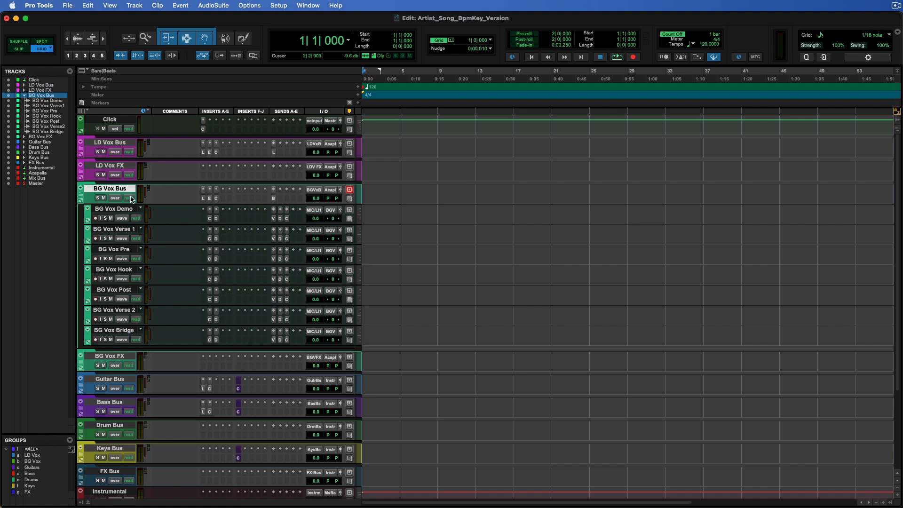
mouse_move(83, 195)
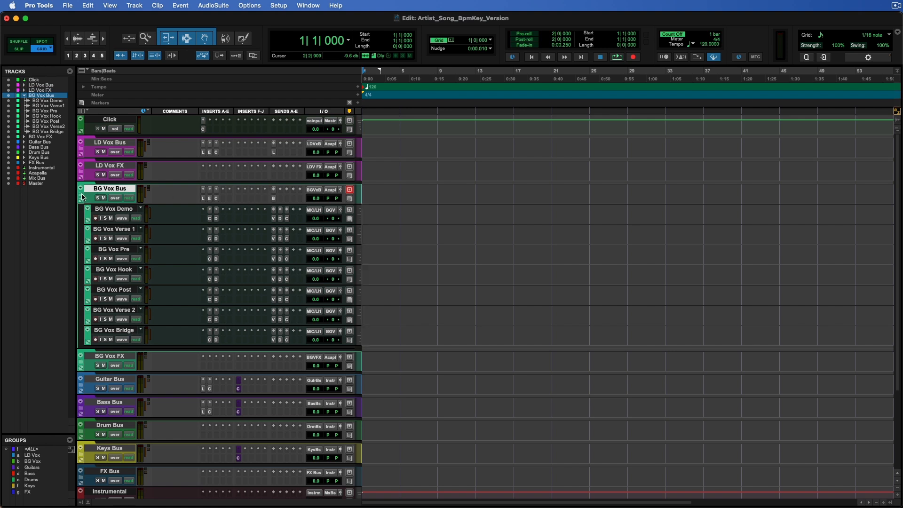
- Collapse BG Vox Bus, reveal the BG Vox FX returns and select BG Delay
click(81, 188)
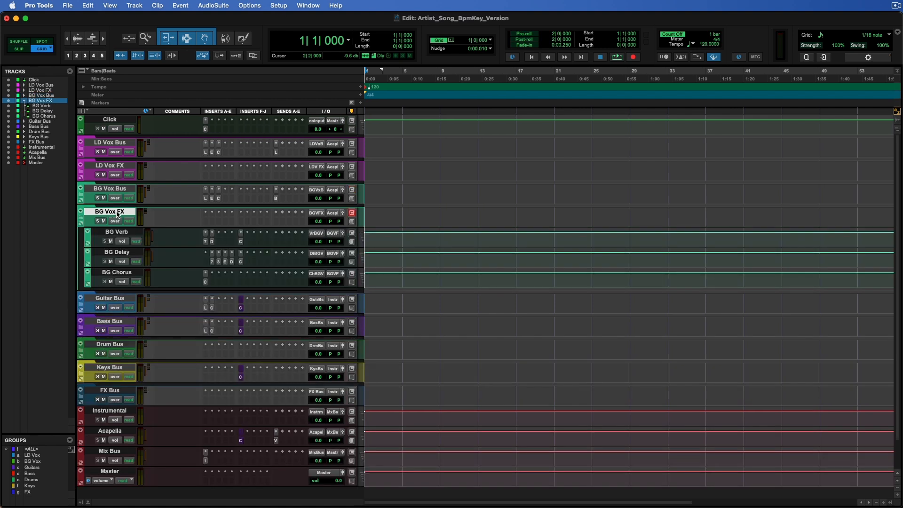
click(115, 232)
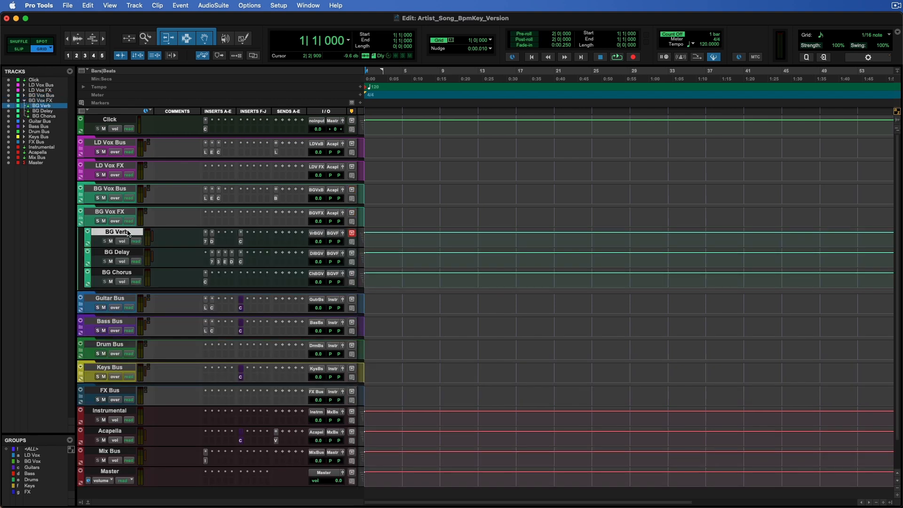
click(116, 252)
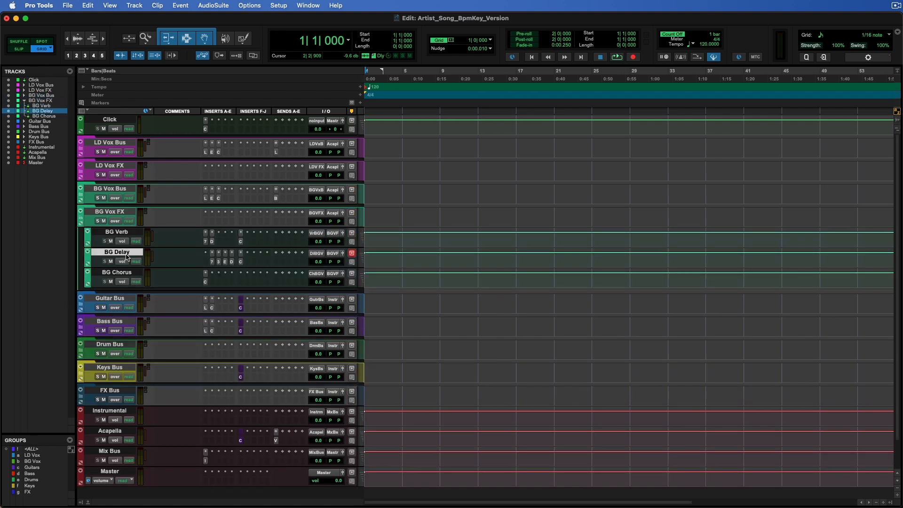
mouse_move(251, 265)
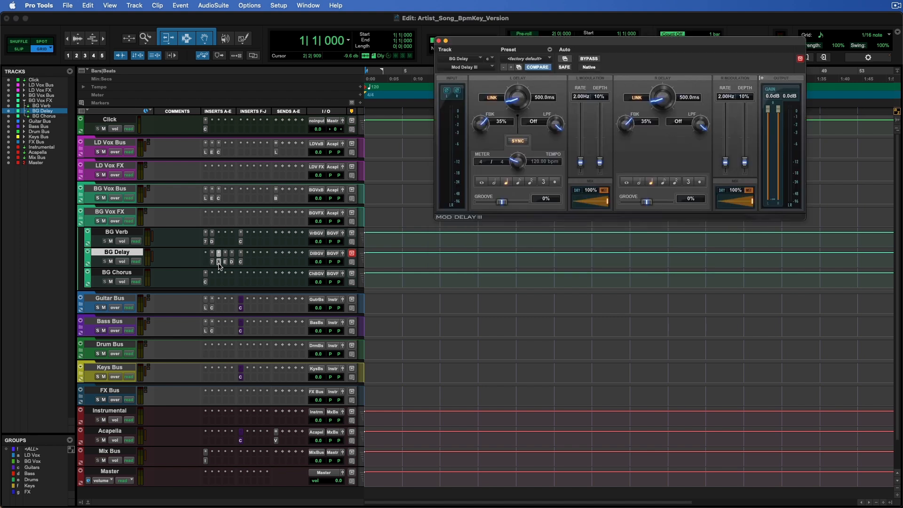
mouse_move(248, 255)
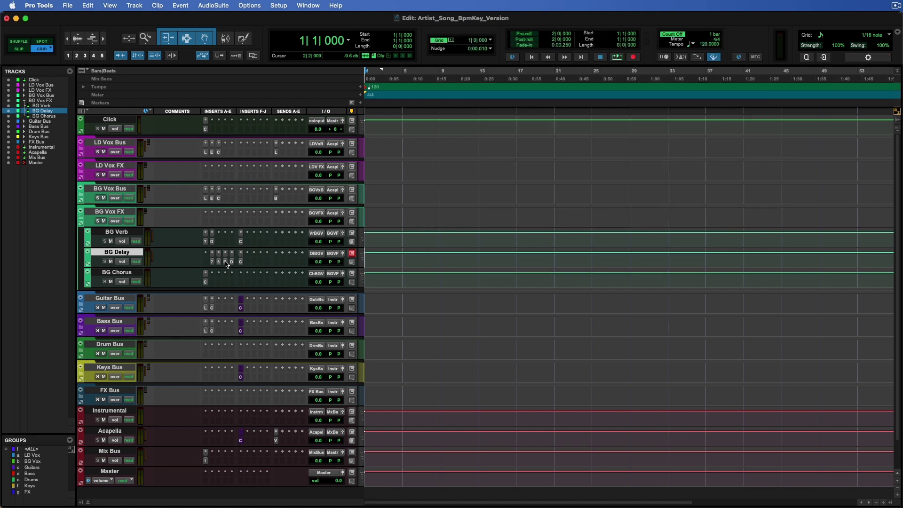
- Review the AIR Ensemble and D-Verb plug-ins on the BG Delay return
click(225, 253)
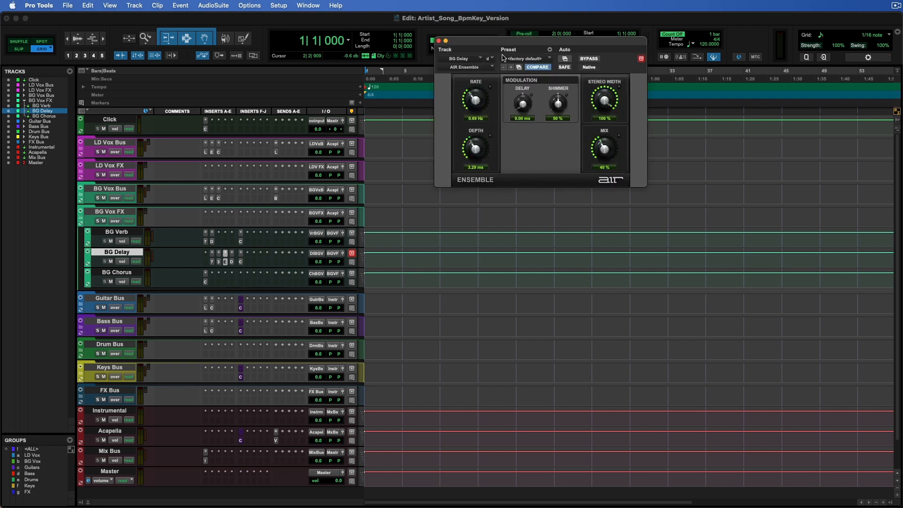
drag(519, 49, 483, 66)
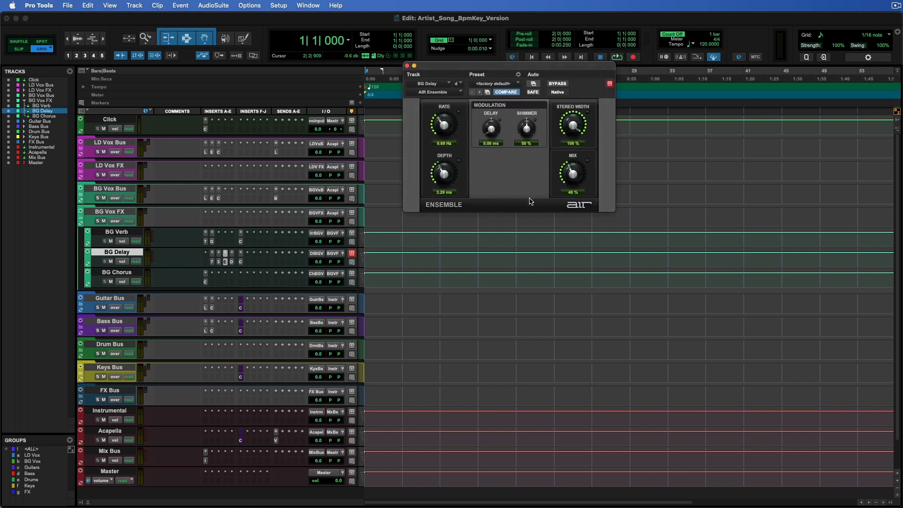
mouse_move(508, 200)
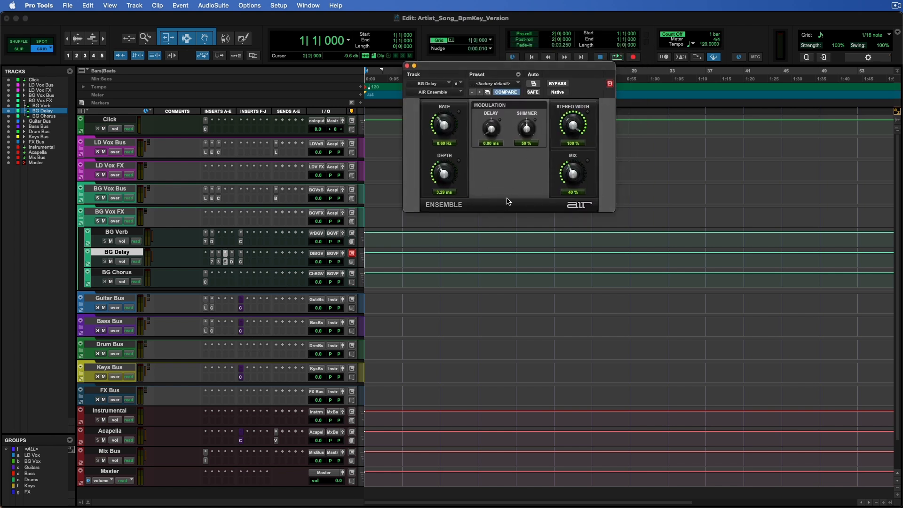
click(408, 66)
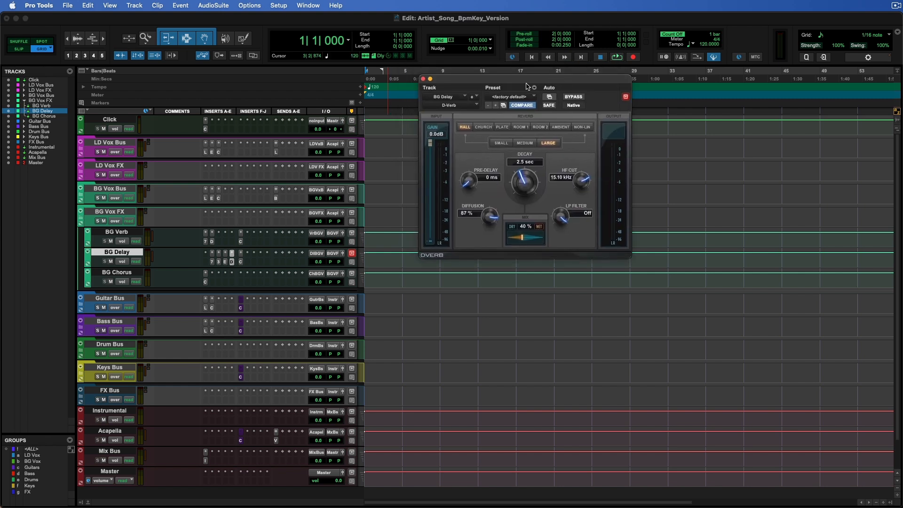
click(449, 104)
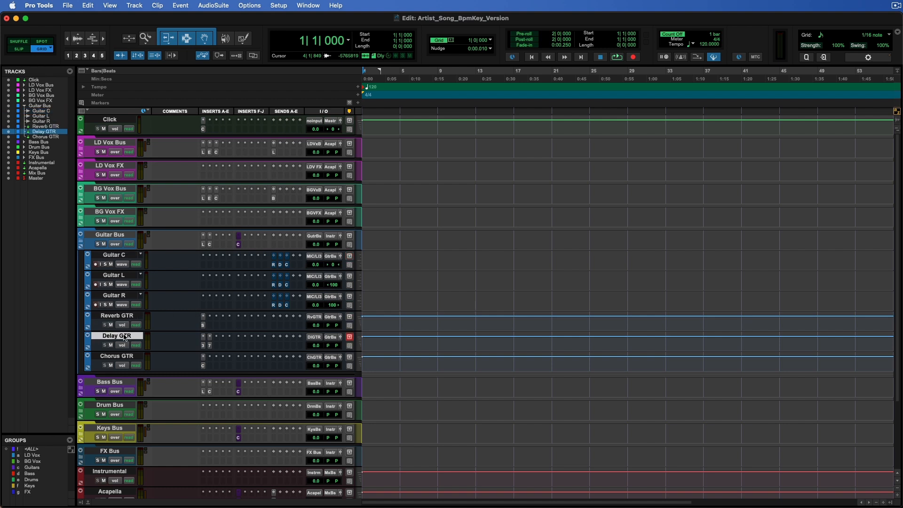
- Select the Reverb GTR track and bring up the Guitar Bus Channel Strip plug-in
click(117, 315)
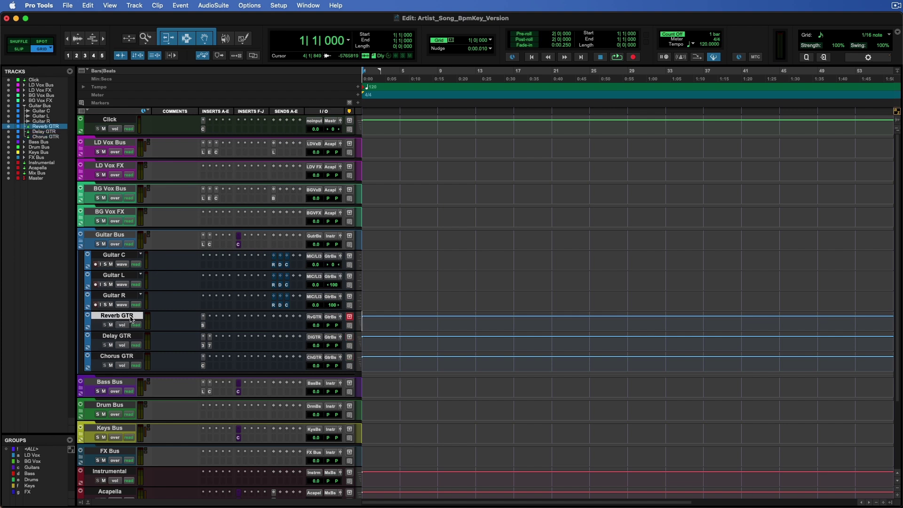
mouse_move(116, 315)
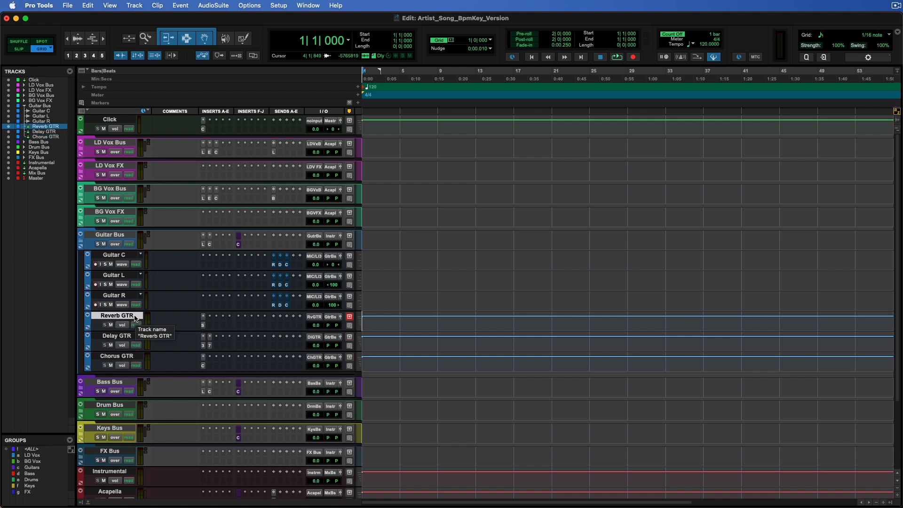
mouse_move(142, 267)
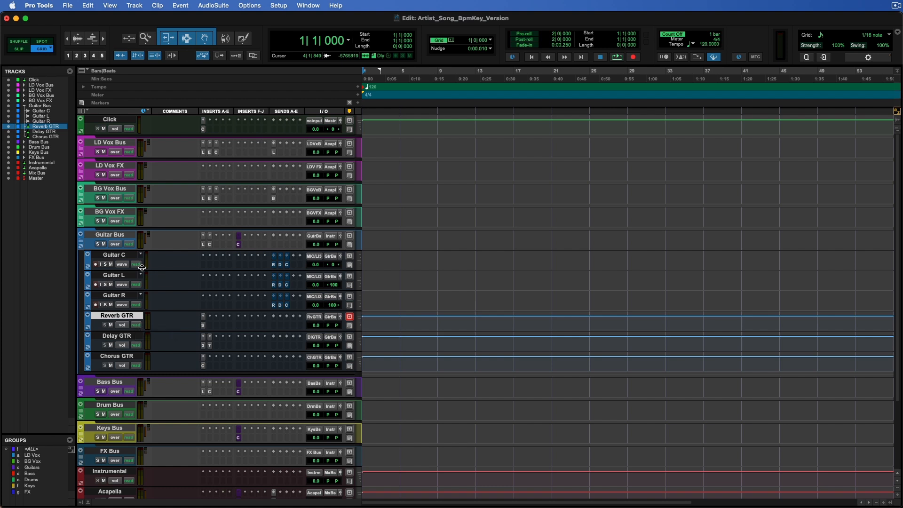
mouse_move(275, 270)
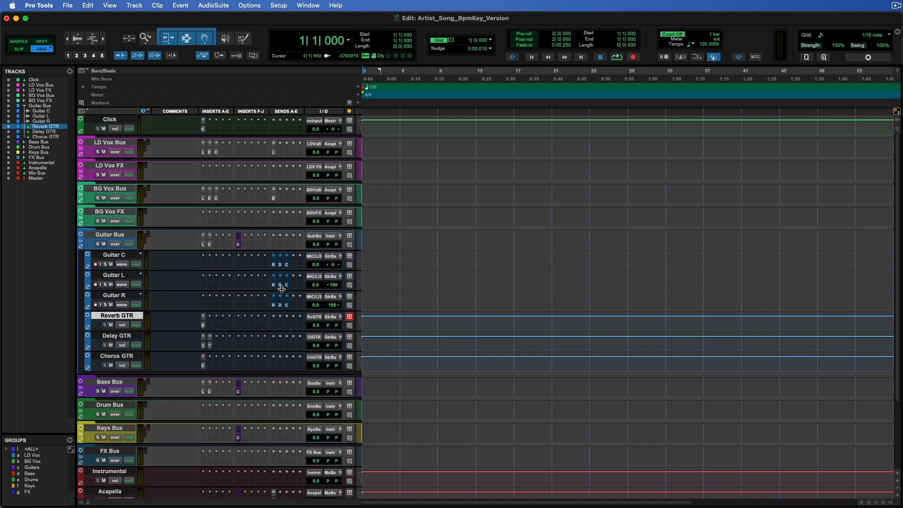
mouse_move(257, 249)
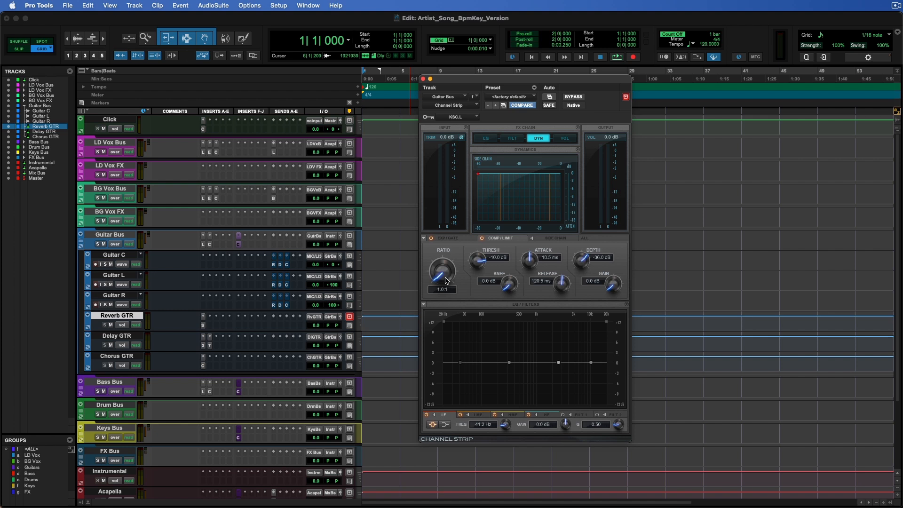
mouse_move(454, 257)
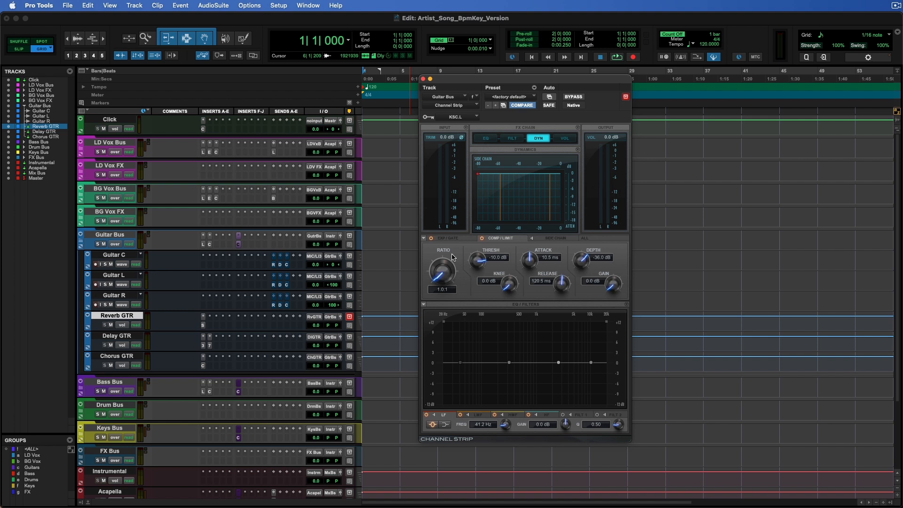
click(422, 79)
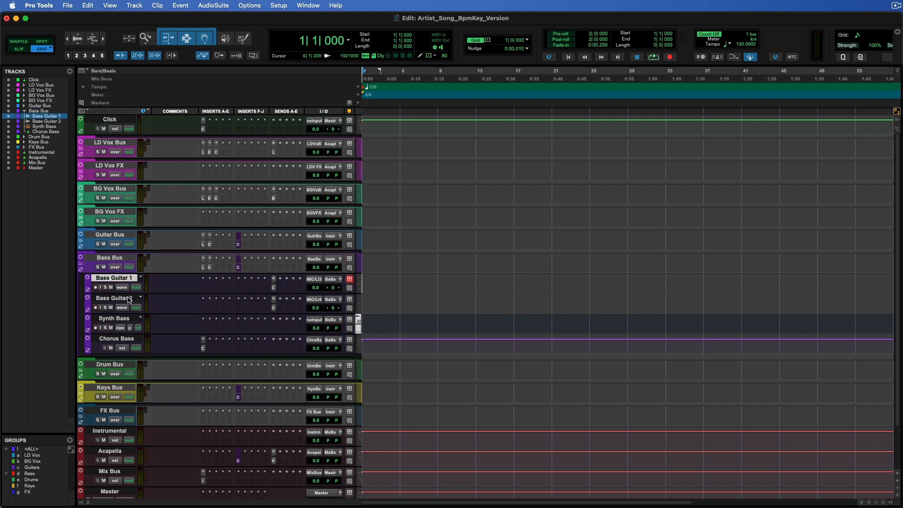
- Review Synth Bass and Chorus Bass, then show the AIR Chorus insert on Chorus Bass
click(114, 318)
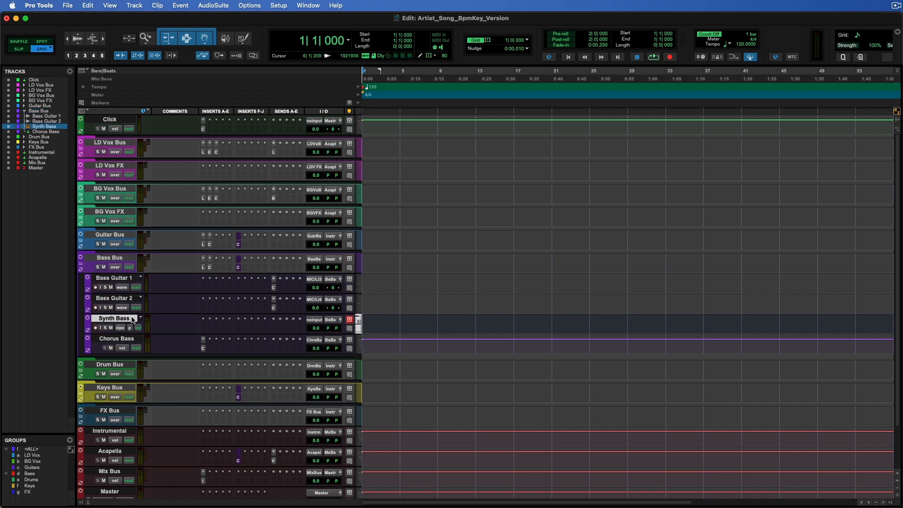
mouse_move(201, 333)
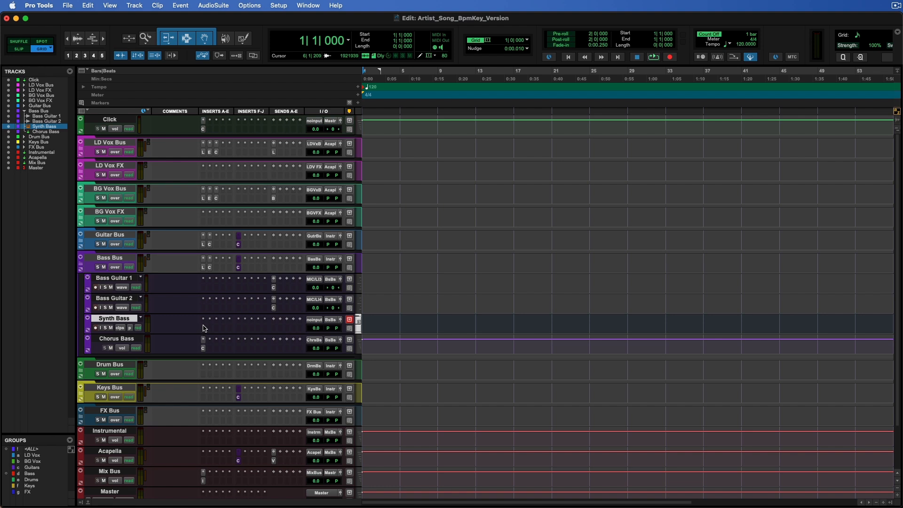
mouse_move(203, 352)
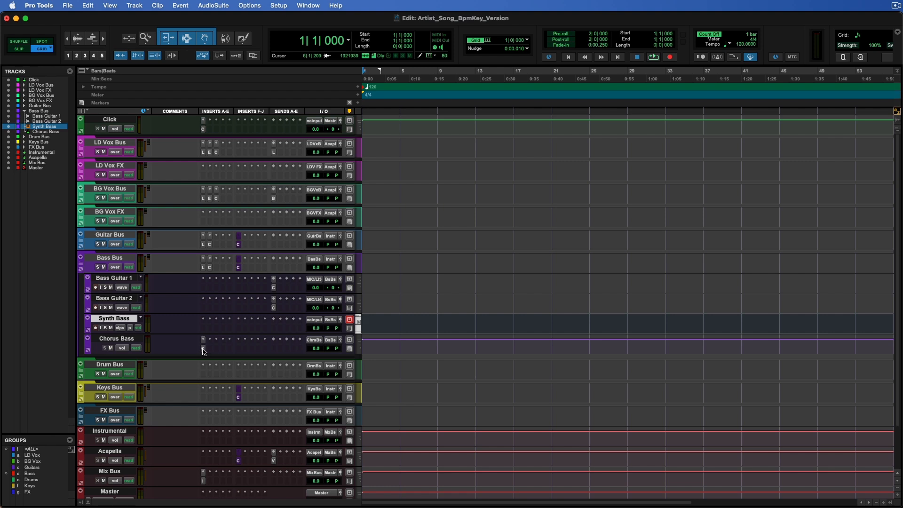
click(116, 337)
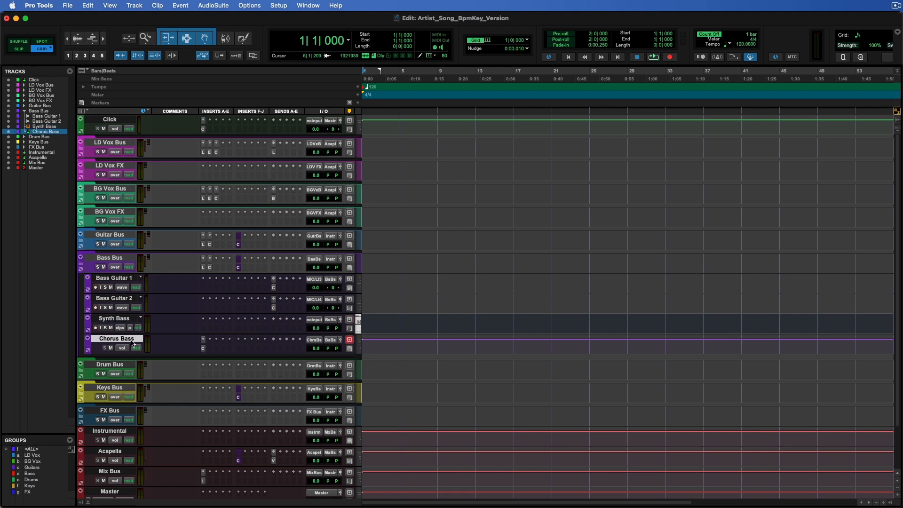
click(273, 288)
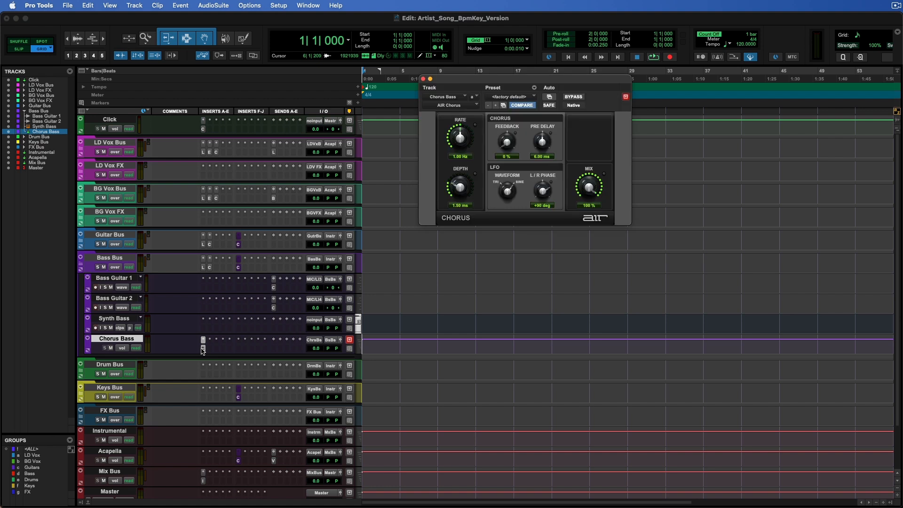
mouse_move(552, 135)
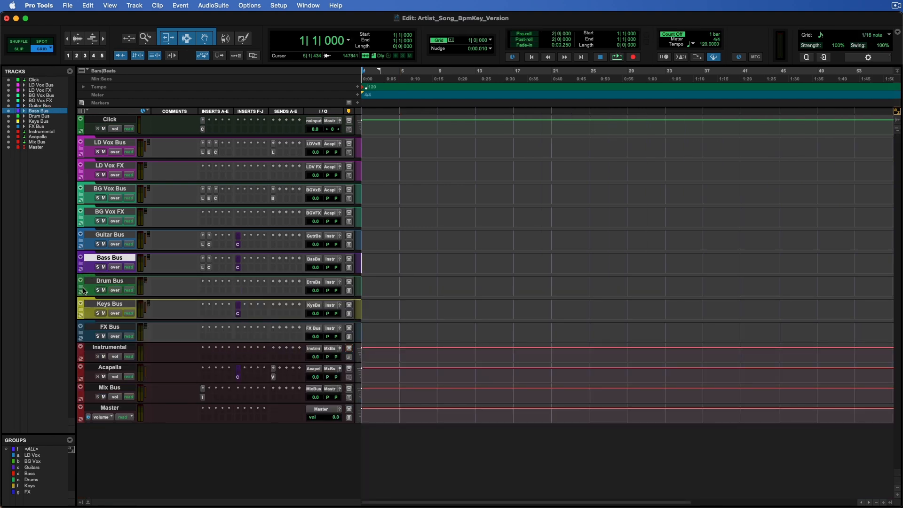
- Expand the Drum Bus folder and select the Drums MIDI track
click(81, 280)
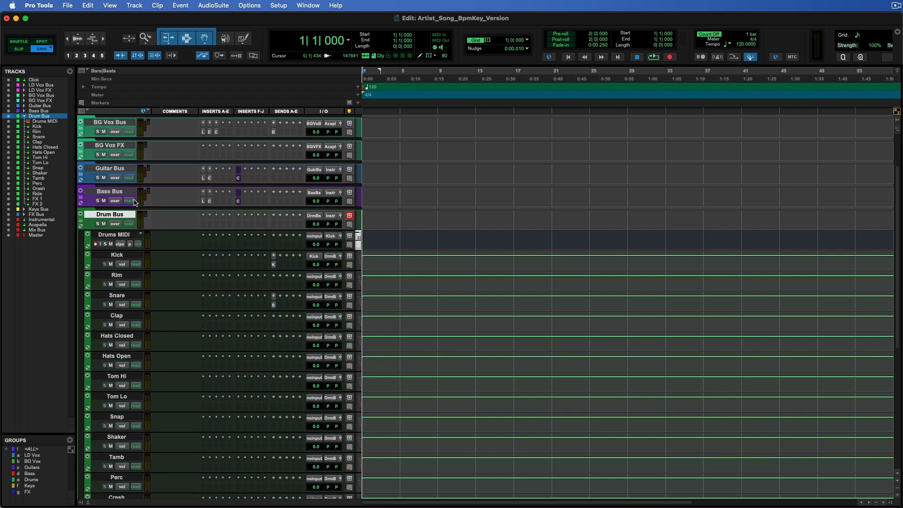
scroll(up, 3)
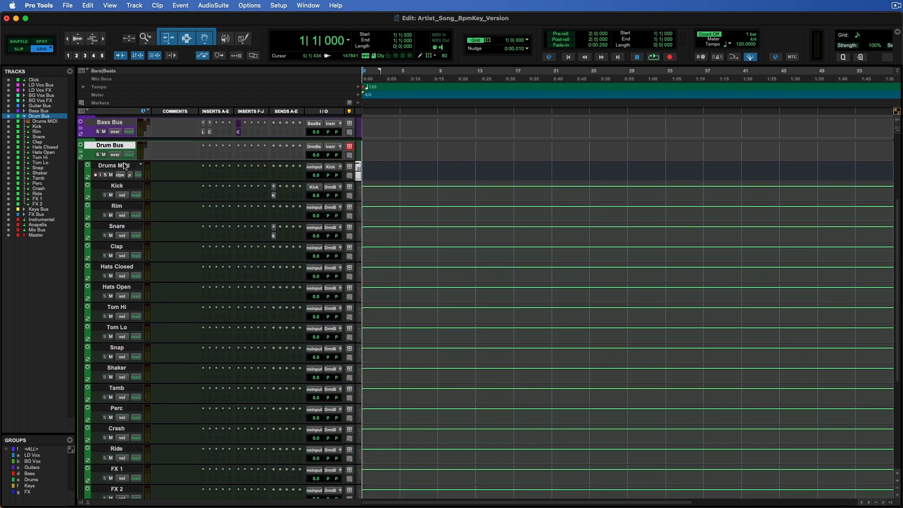
click(46, 122)
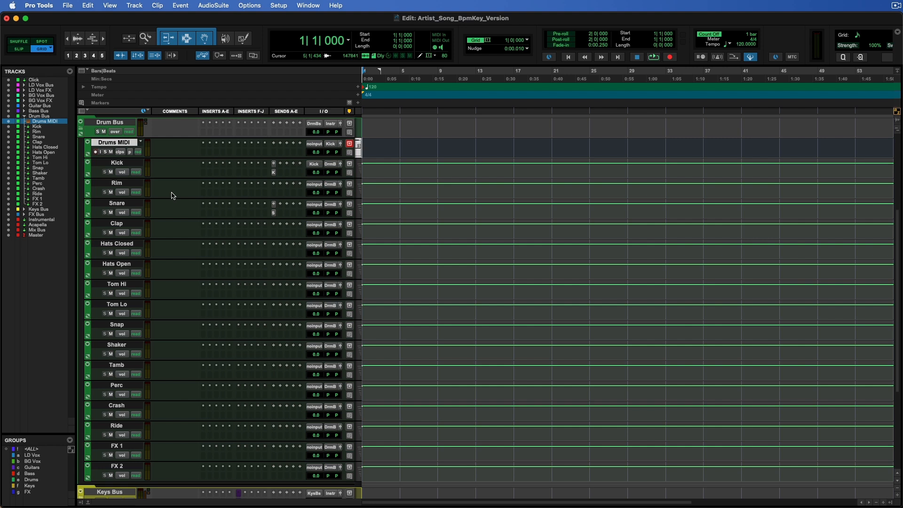
mouse_move(171, 196)
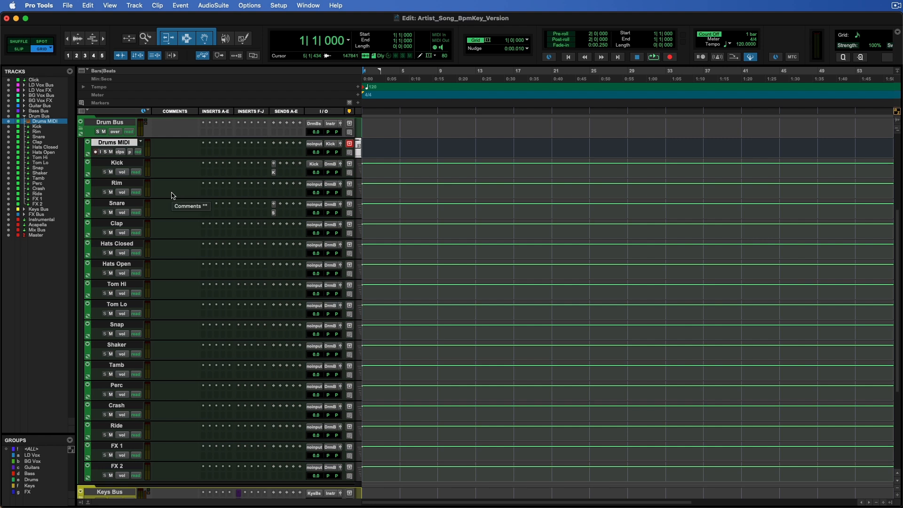
mouse_move(202, 155)
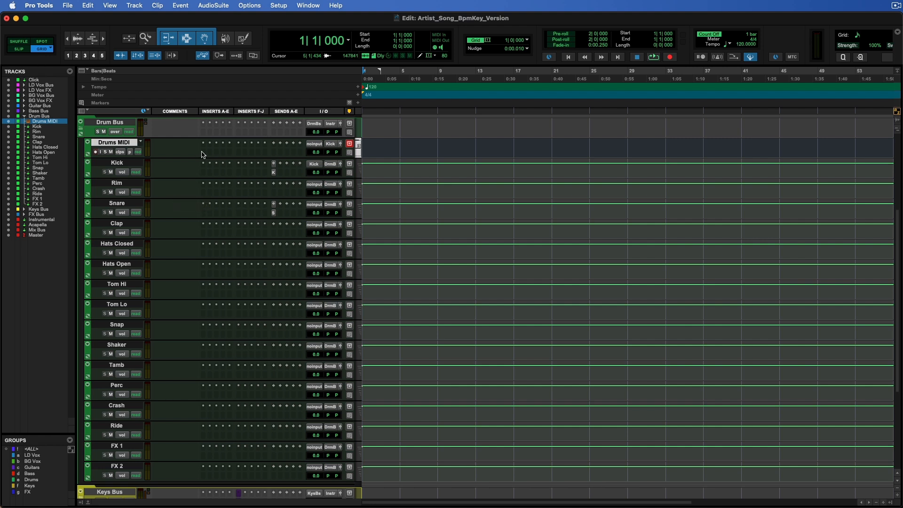
- Insert Atlas (stereo) on Drums MIDI via 'atl' search and generate a New Kit
text(atl)
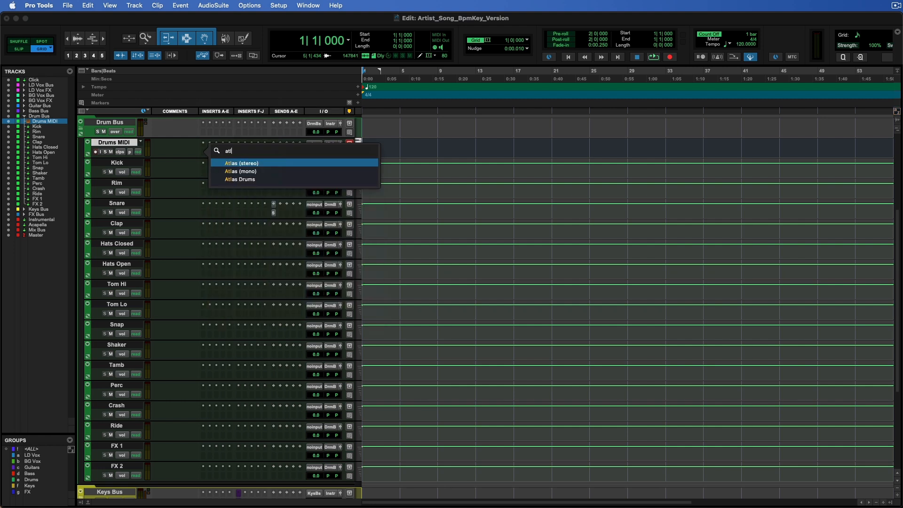
click(242, 163)
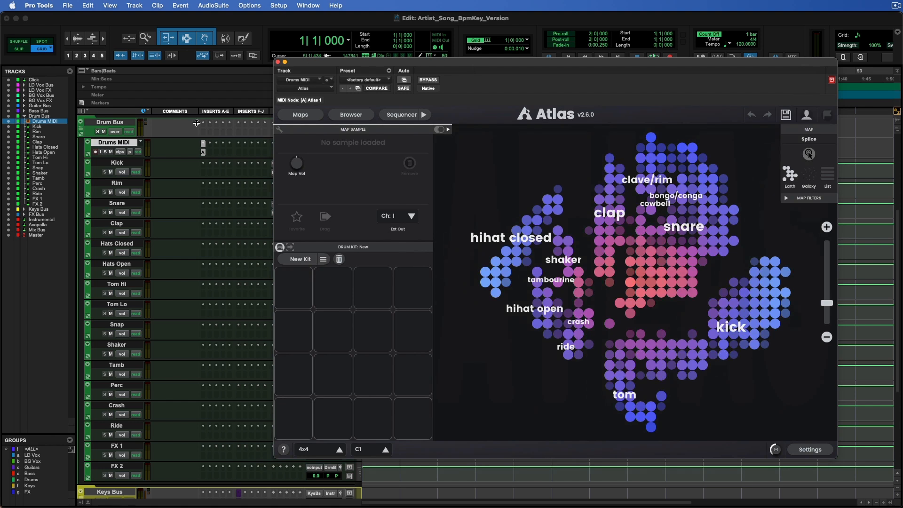
click(299, 259)
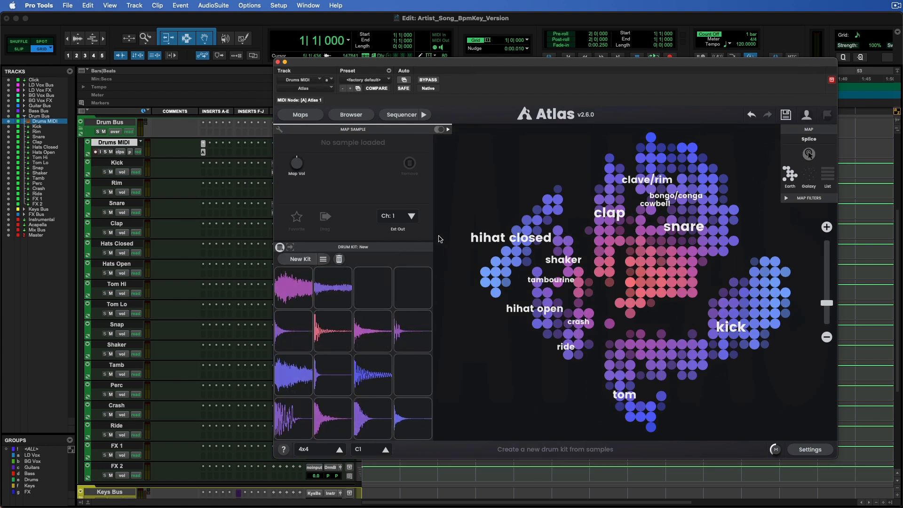
mouse_move(403, 217)
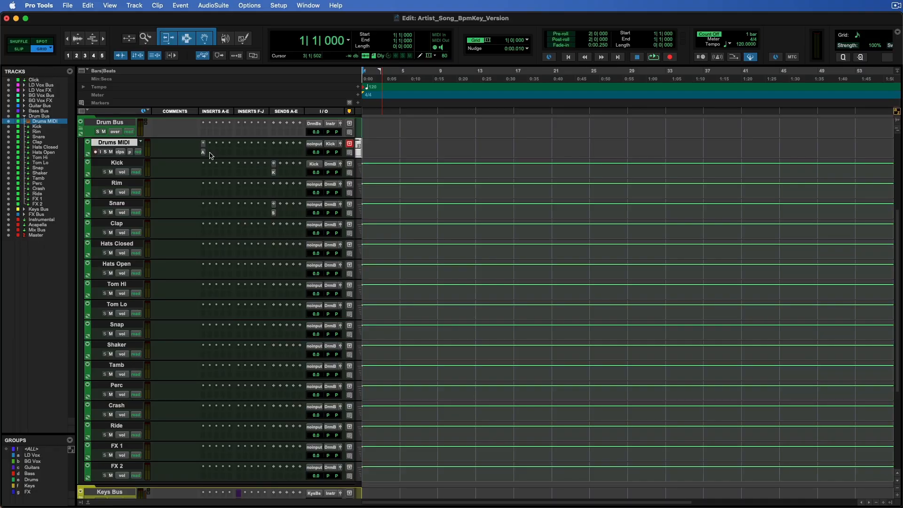
mouse_move(314, 167)
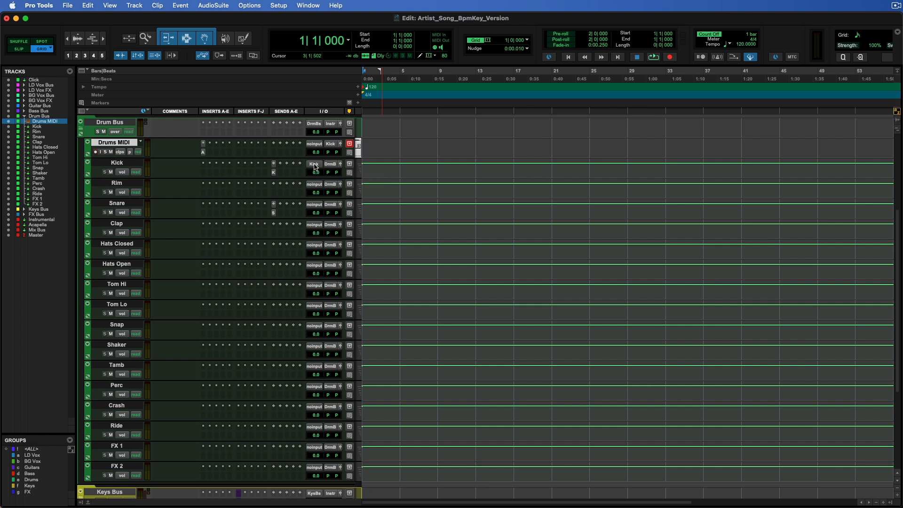
- Feed drum tracks Rim through FX 2 from Atlas output channels, then select Shaker
click(116, 183)
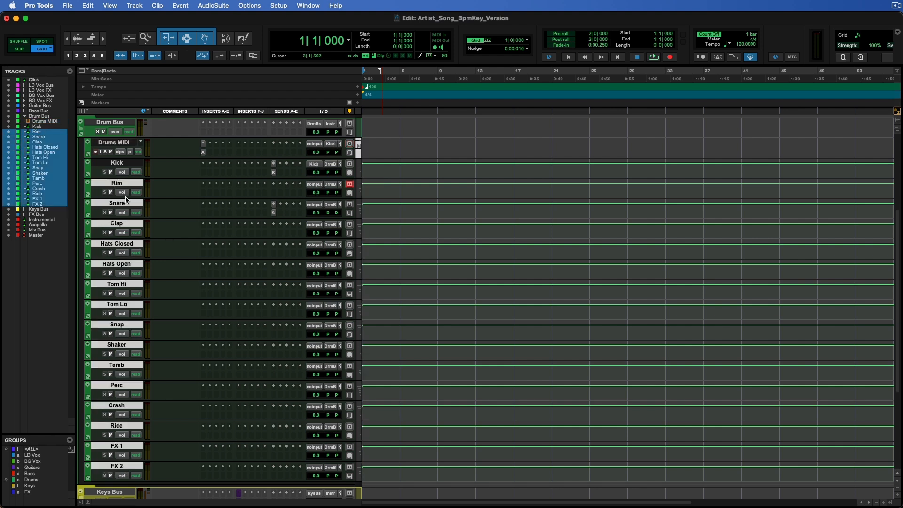
mouse_move(133, 191)
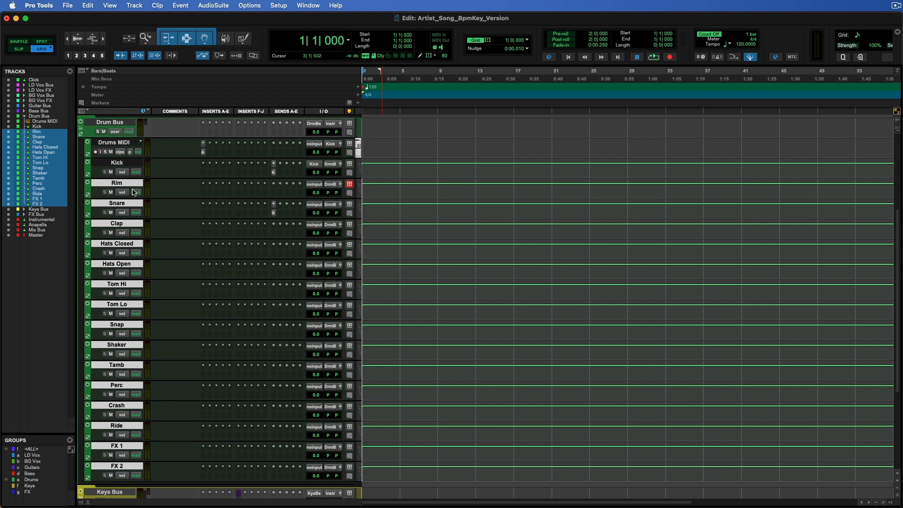
mouse_move(136, 192)
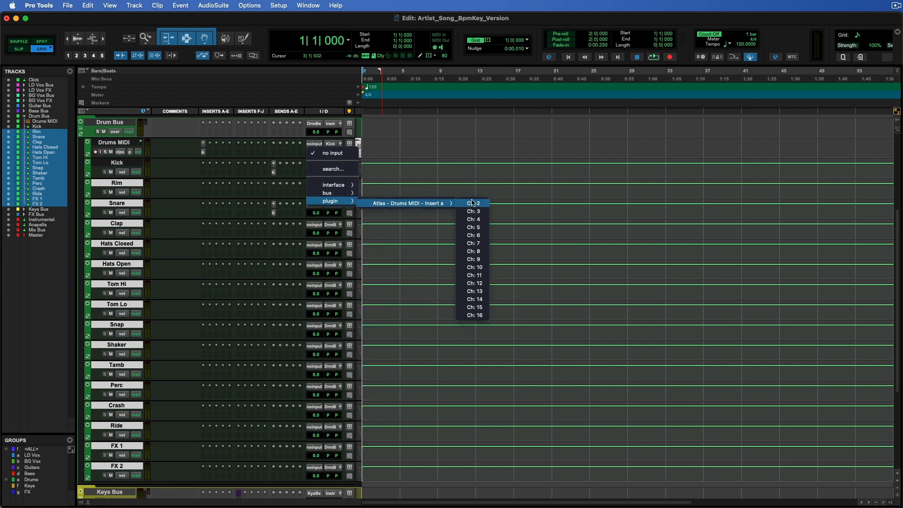
click(474, 203)
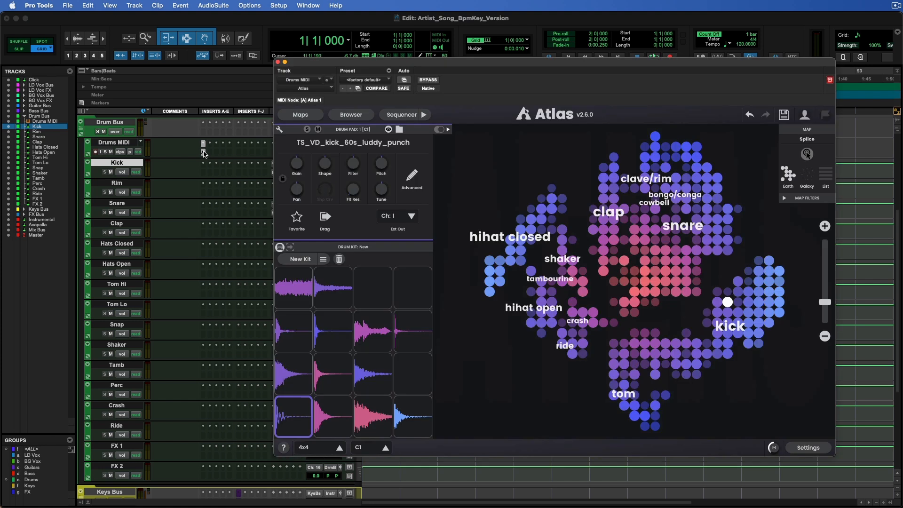
click(278, 62)
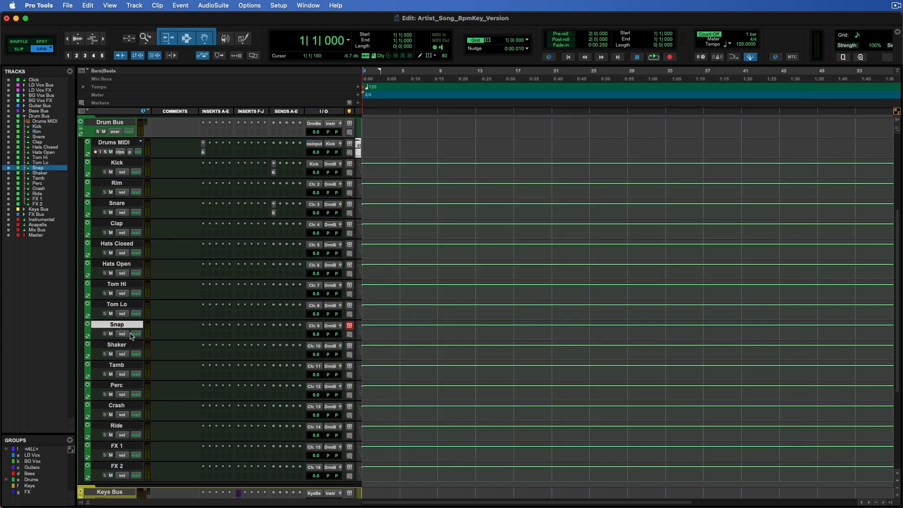
click(117, 344)
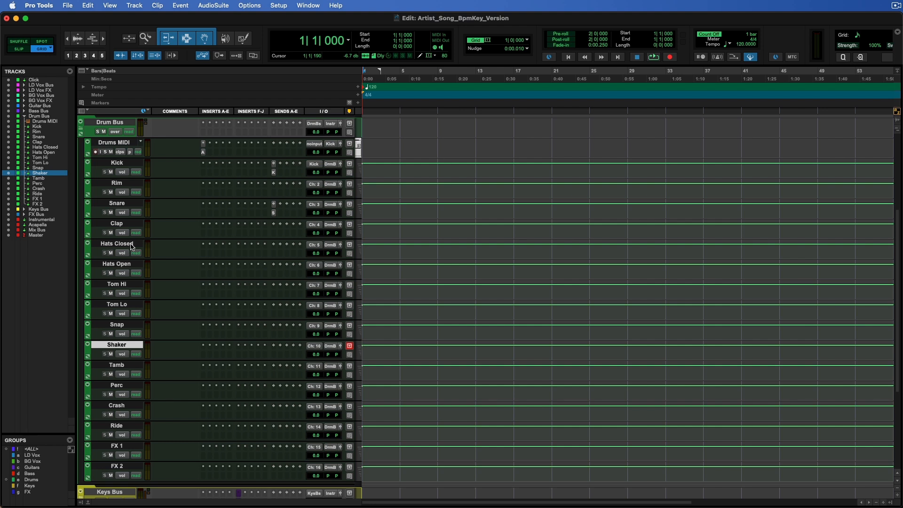
mouse_move(117, 243)
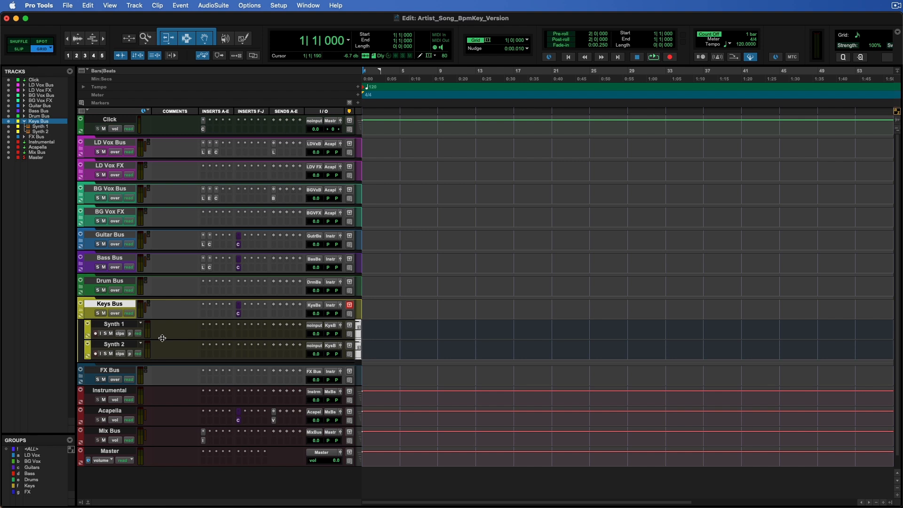
mouse_move(191, 345)
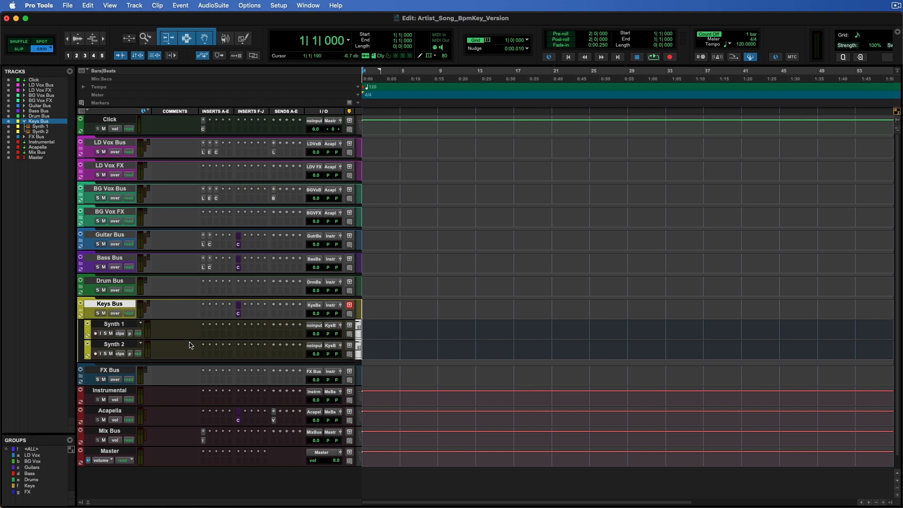
mouse_move(190, 345)
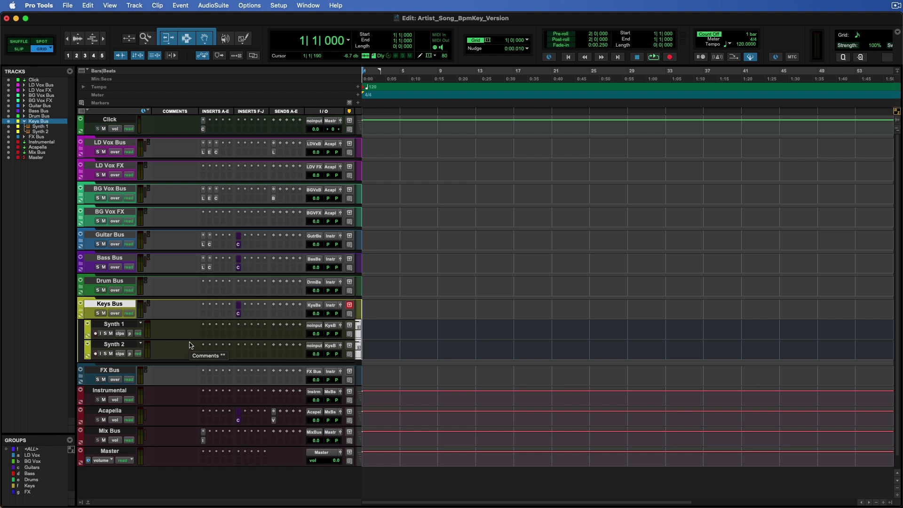
mouse_move(119, 312)
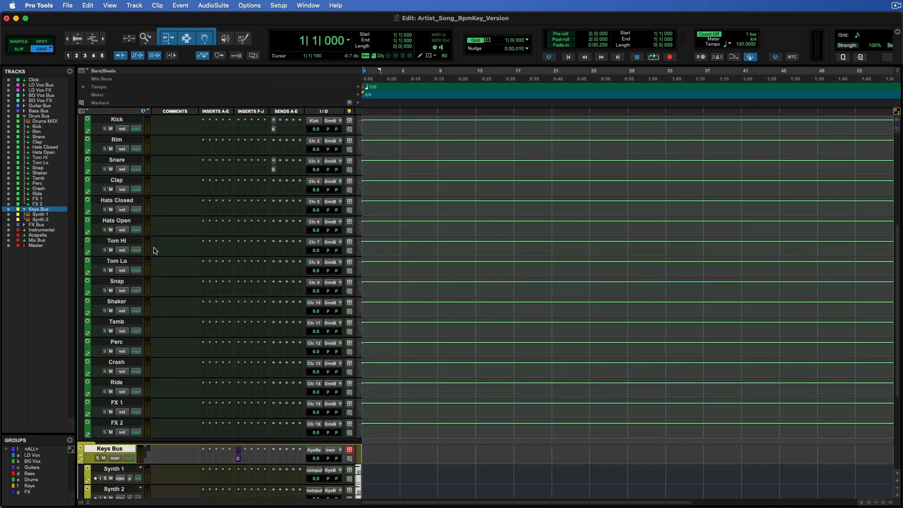
- Close the Keys Bus Channel Strip after the 3.5:1 ratio and expand the FX Bus folder
scroll(up, 3)
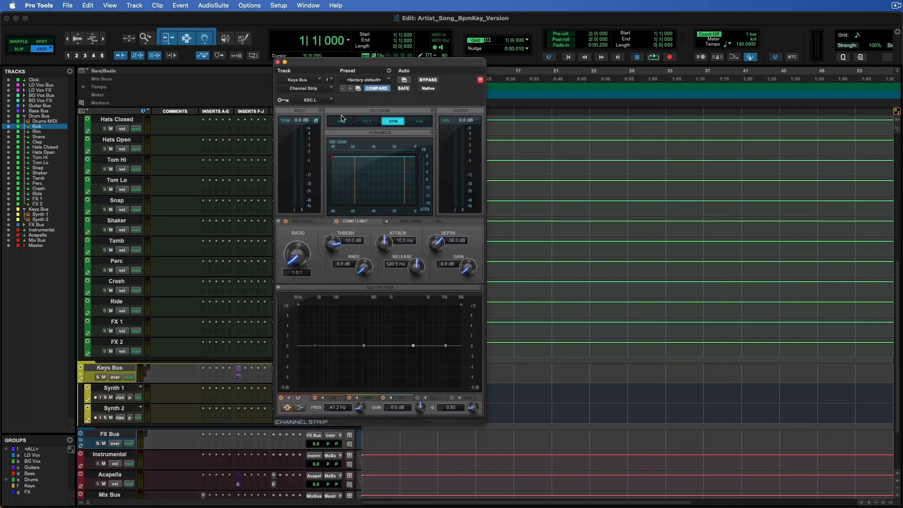
mouse_move(306, 253)
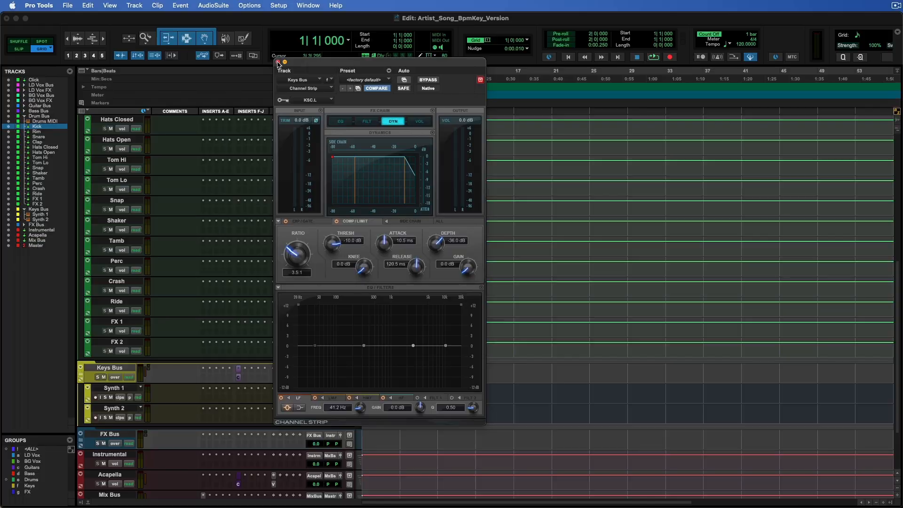
click(279, 63)
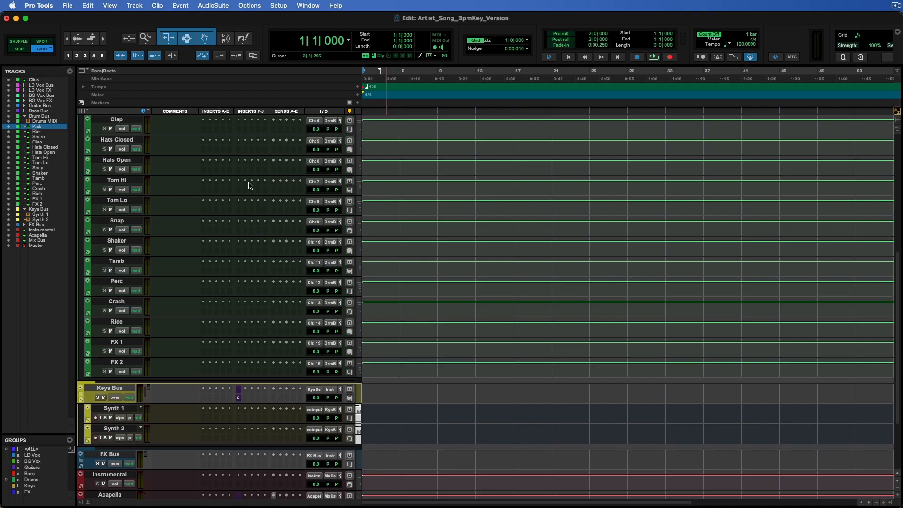
click(273, 161)
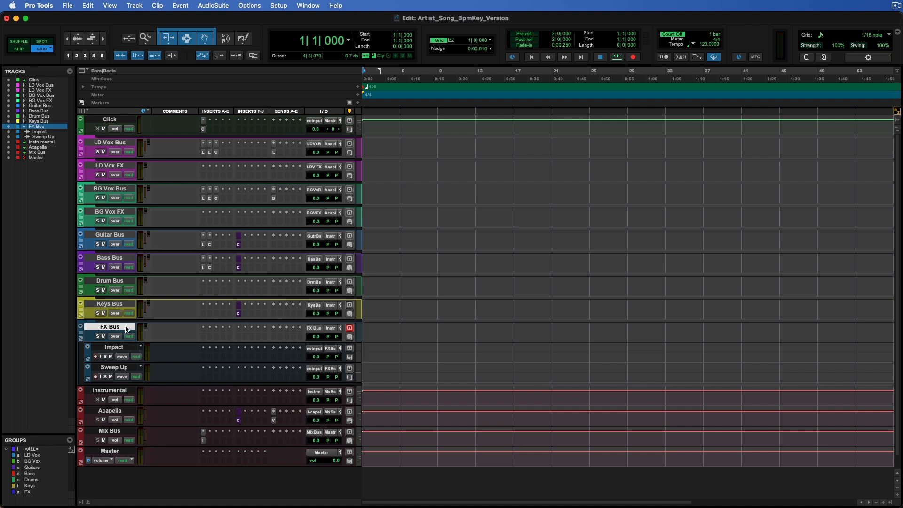
mouse_move(113, 327)
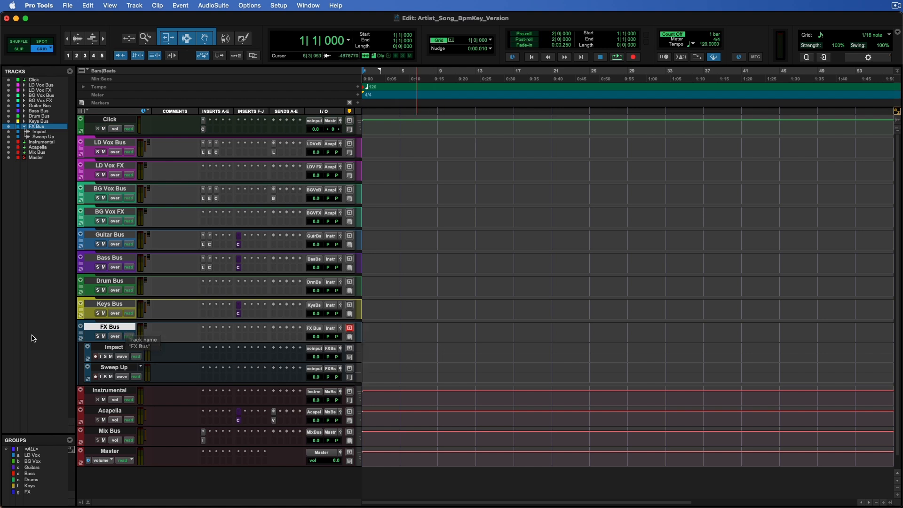
- Collapse the FX Bus folder and show the Impact compressor on Mix Bus
click(81, 327)
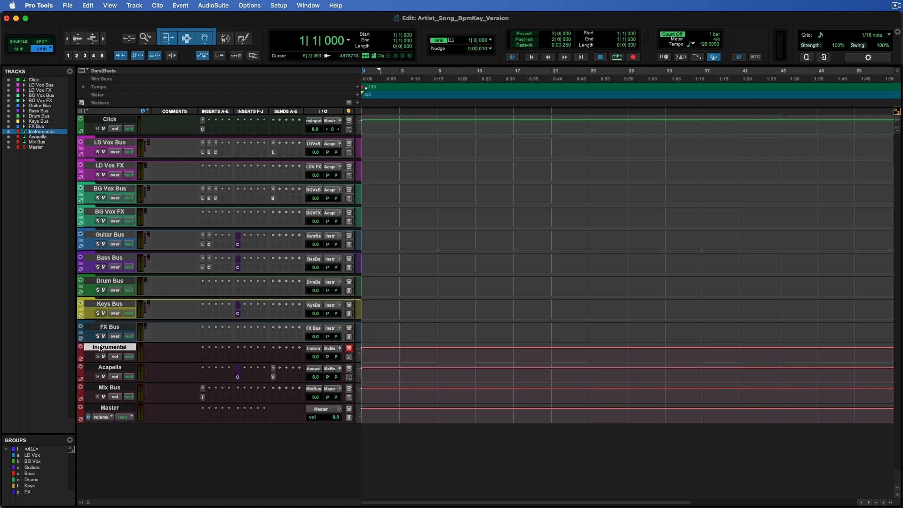
click(109, 367)
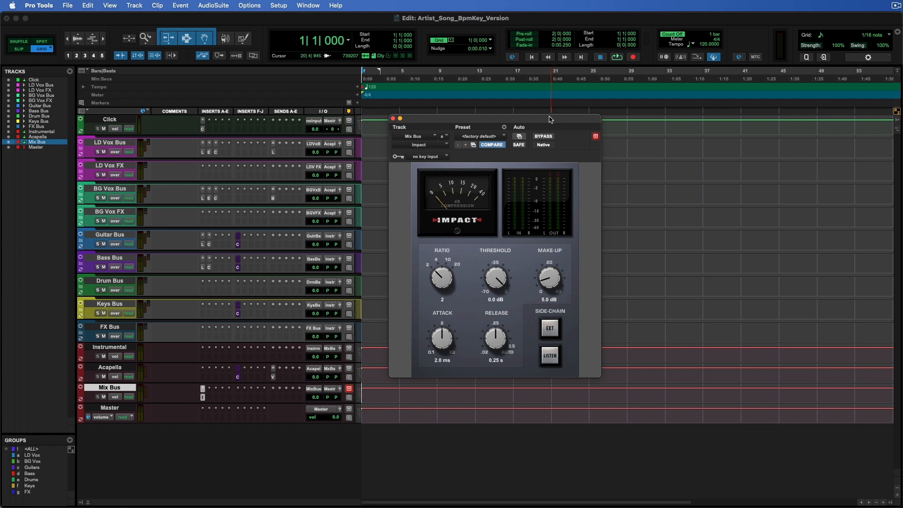
mouse_move(432, 132)
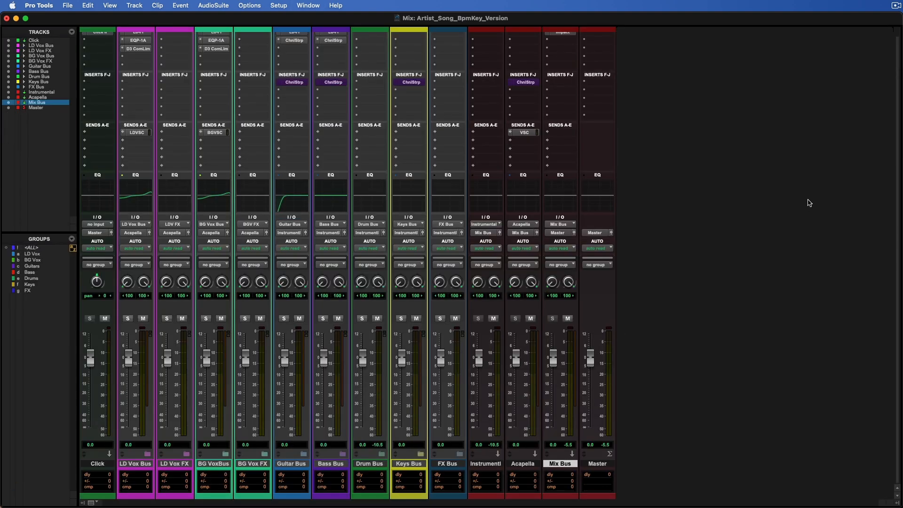
- Check the Click channel in the Mix window, then choose File > Save As Template
click(34, 39)
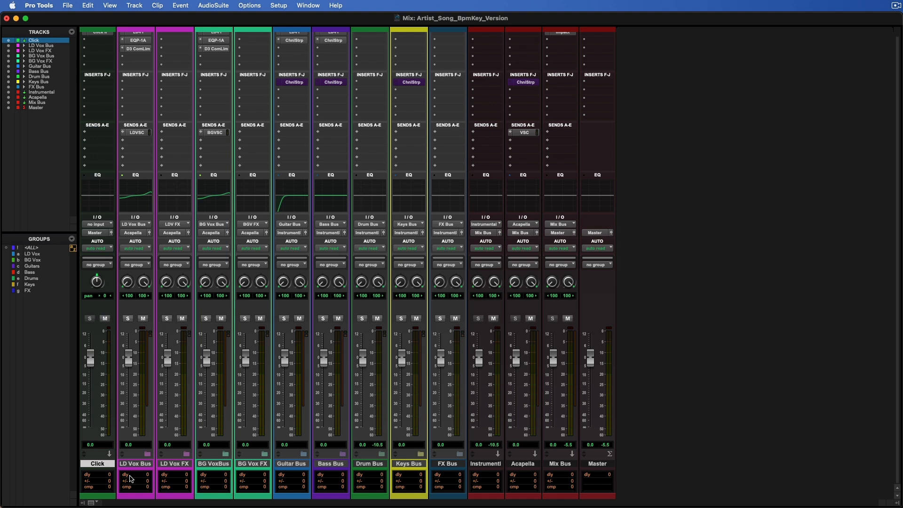
mouse_move(128, 476)
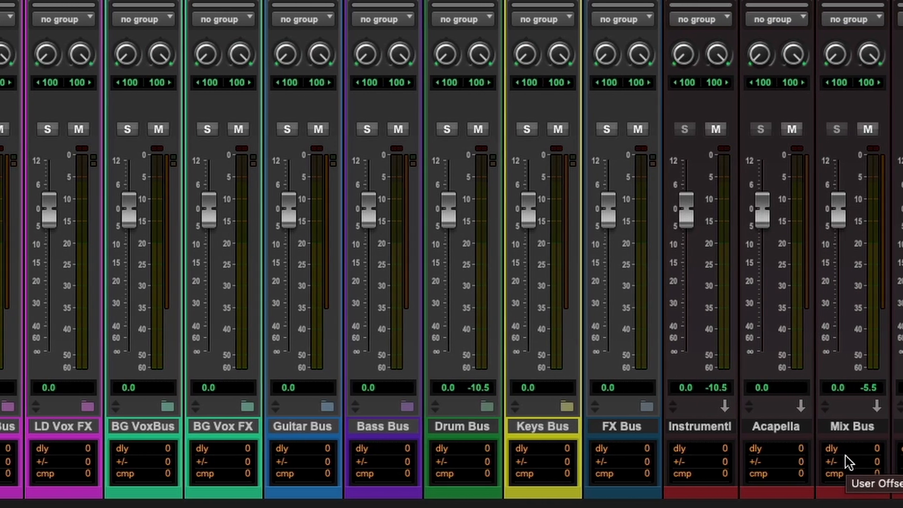
click(111, 6)
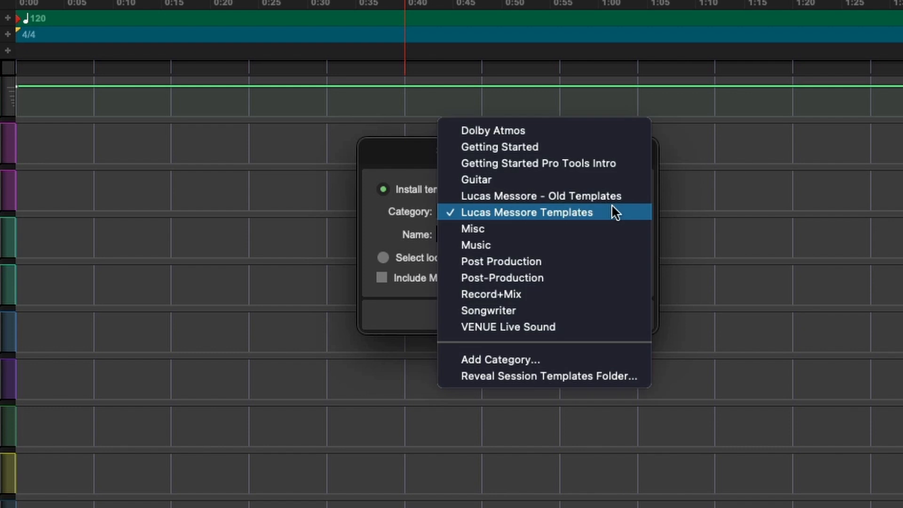
mouse_move(579, 216)
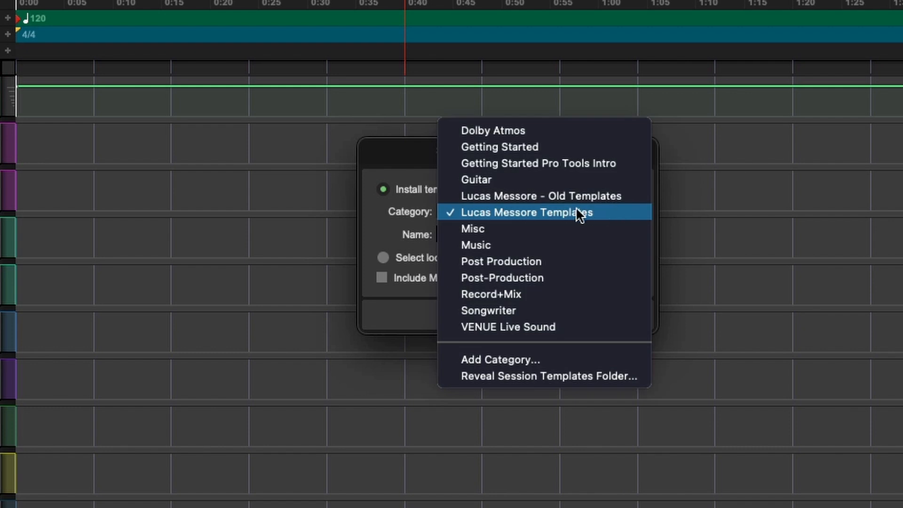
- File the session template under the personal templates category
click(524, 212)
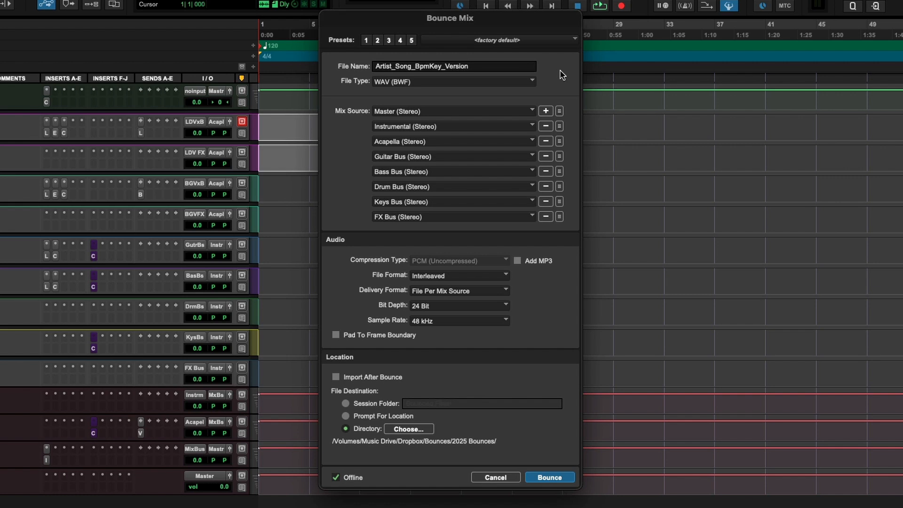
mouse_move(426, 99)
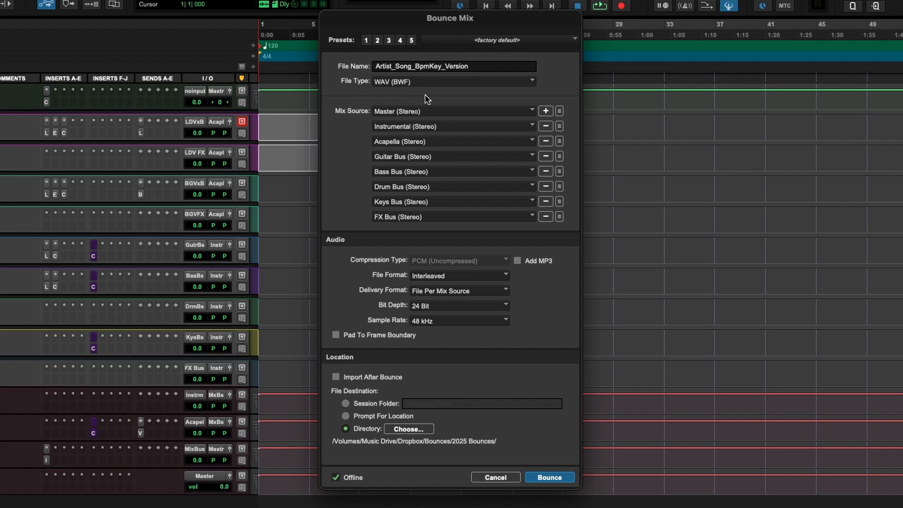
mouse_move(396, 117)
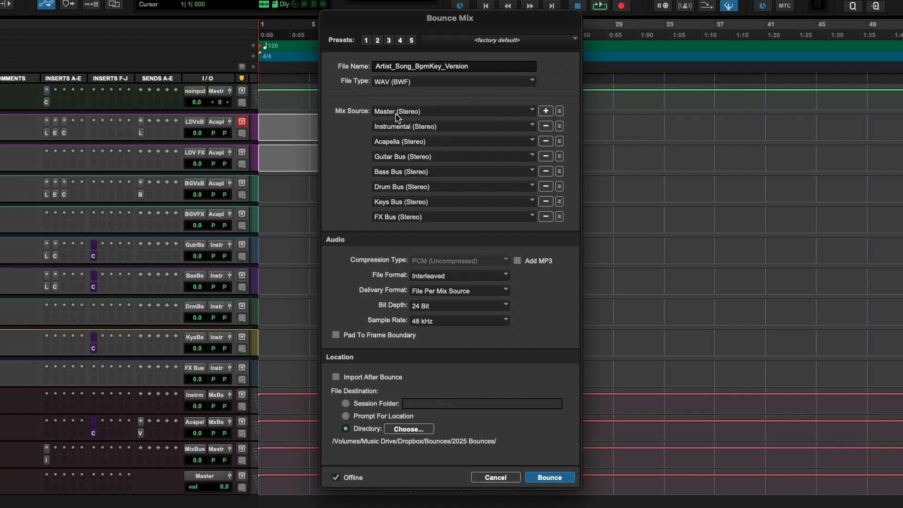
mouse_move(395, 142)
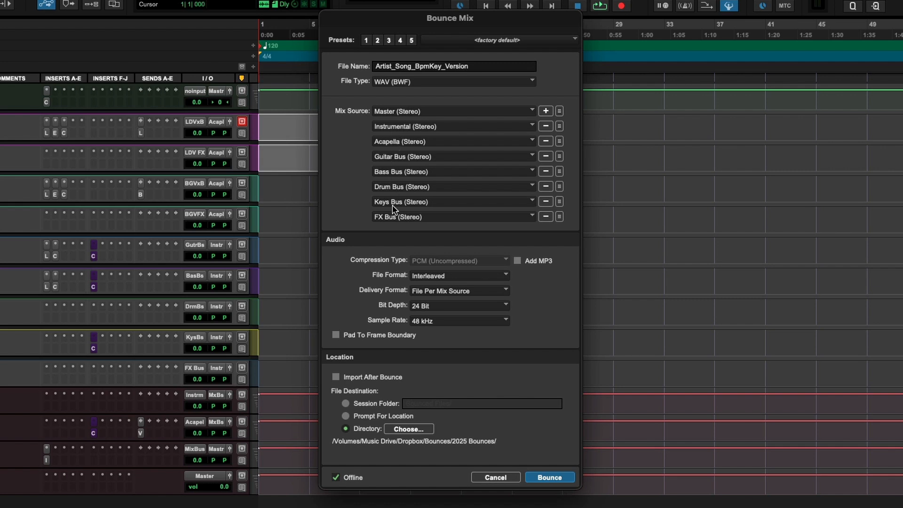
mouse_move(393, 101)
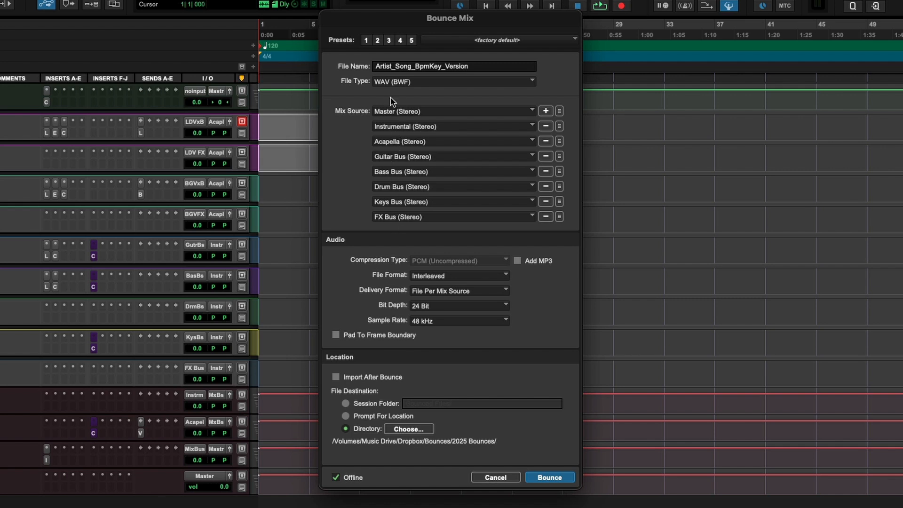
mouse_move(412, 121)
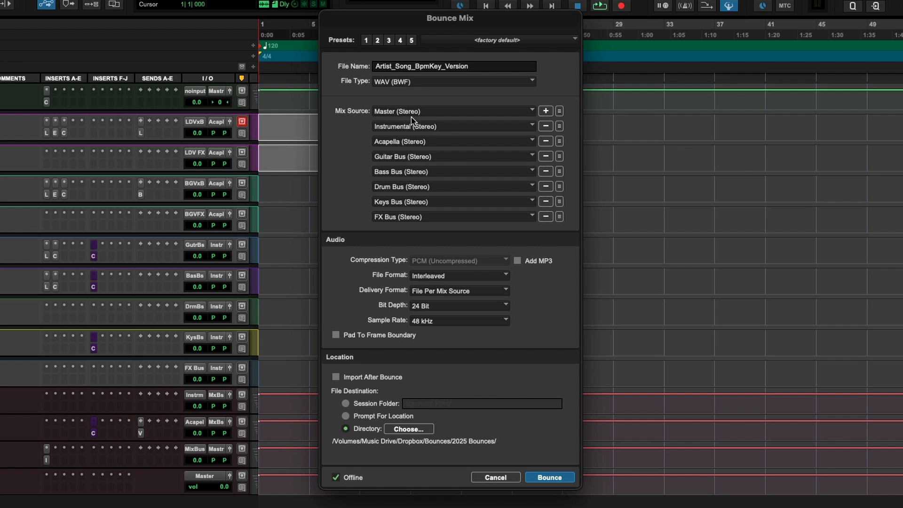
mouse_move(416, 189)
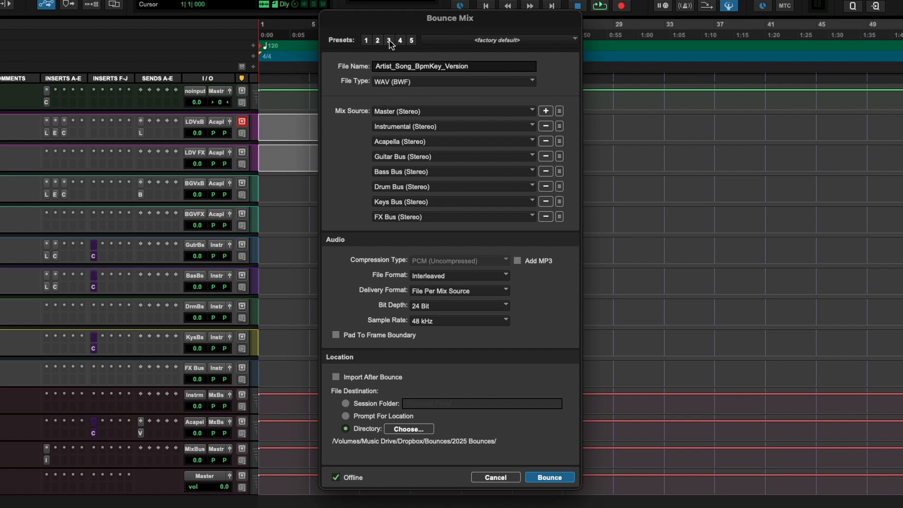
mouse_move(406, 62)
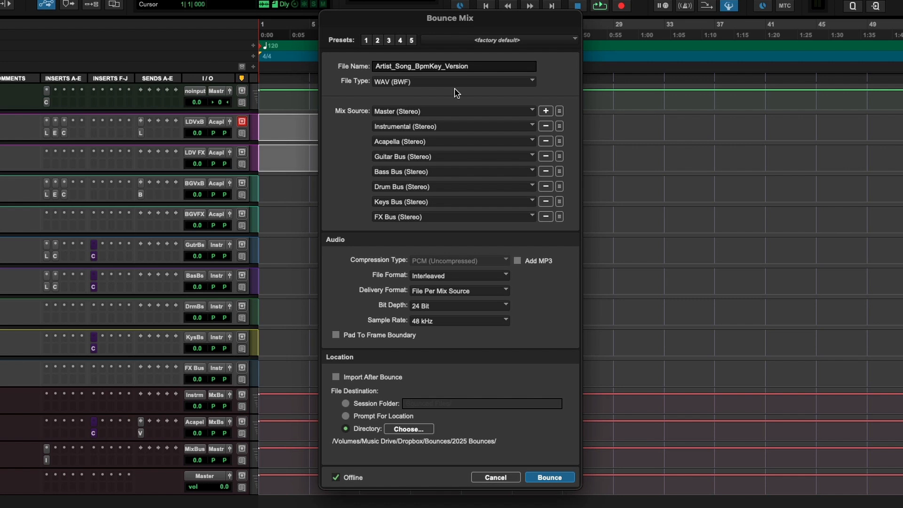
mouse_move(456, 18)
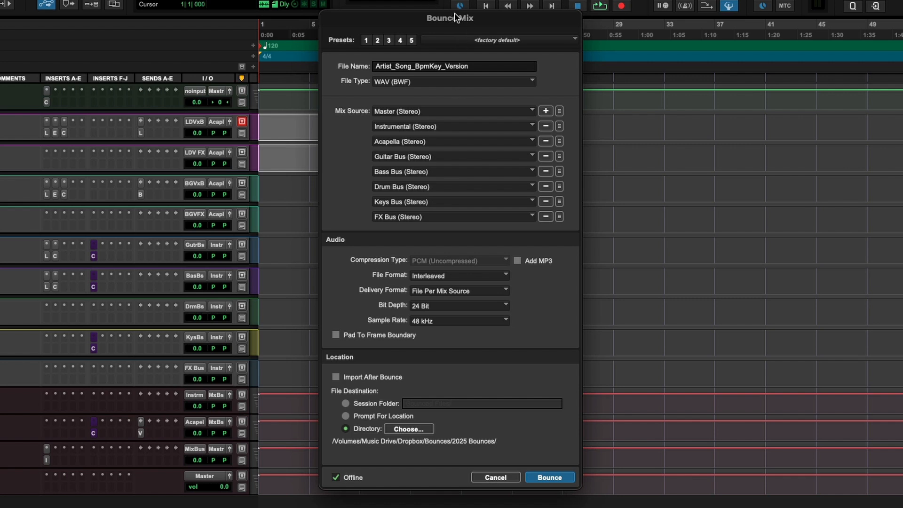
mouse_move(455, 27)
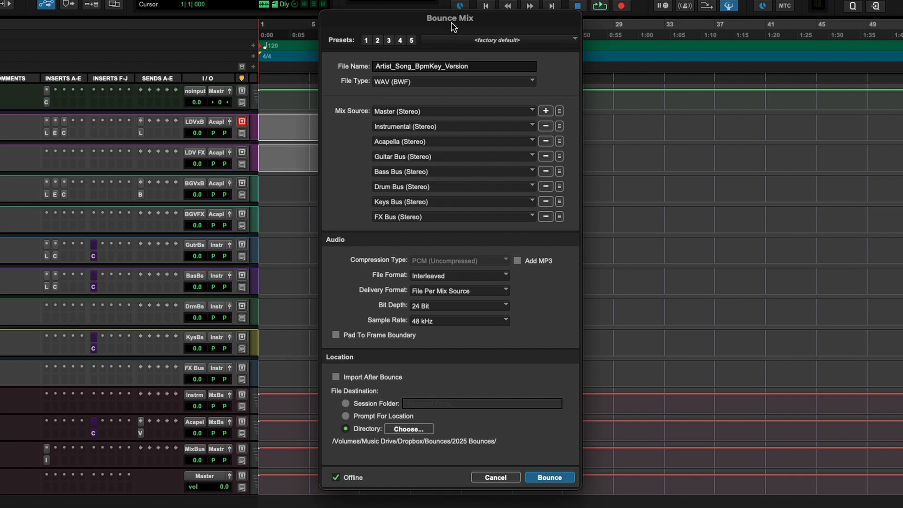